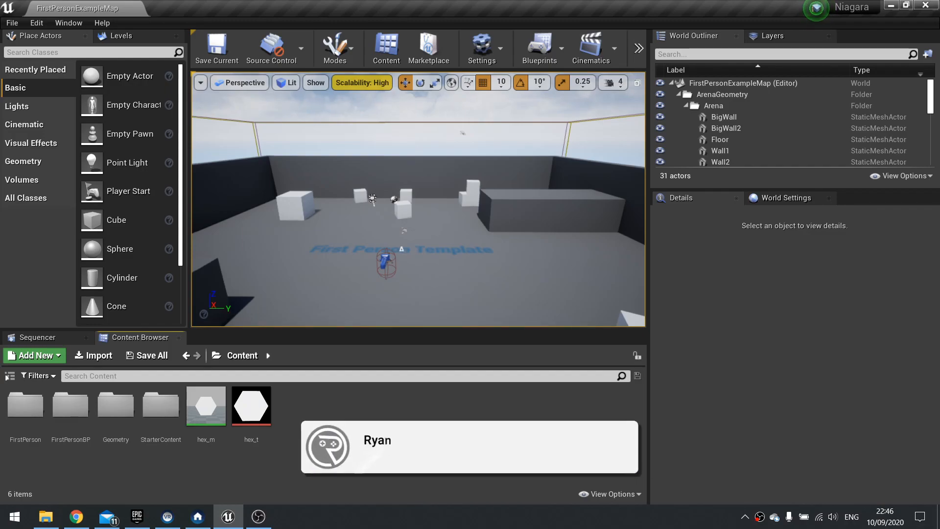
Apply hex_m's blend of particle colour and hex texture, then close the material editor.
{"action": "left_click", "coordinate": [615, 450]}
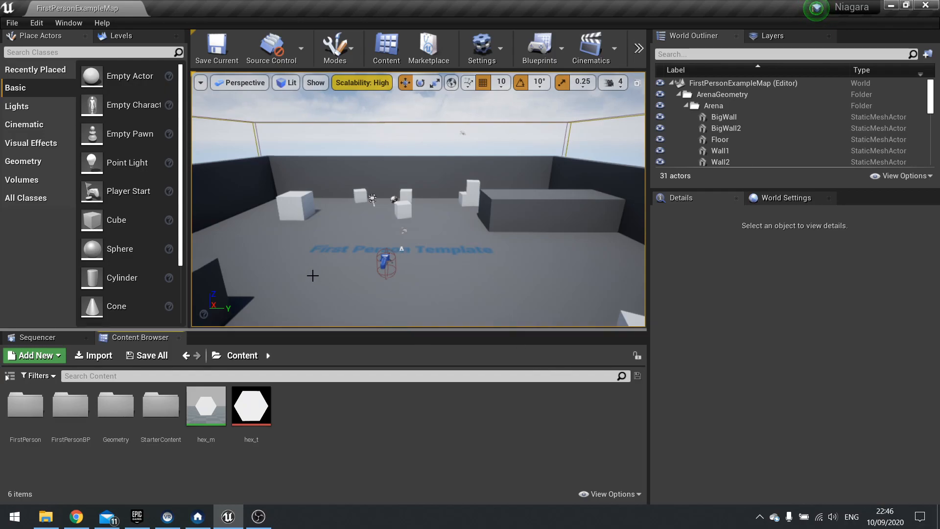
{"action": "left_click", "coordinate": [251, 405]}
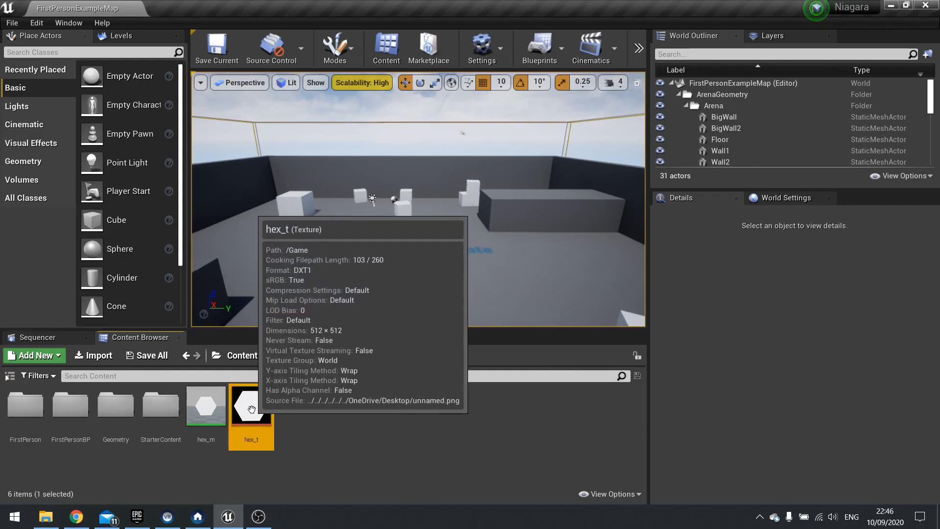
{"action": "mouse_move", "coordinate": [206, 415]}
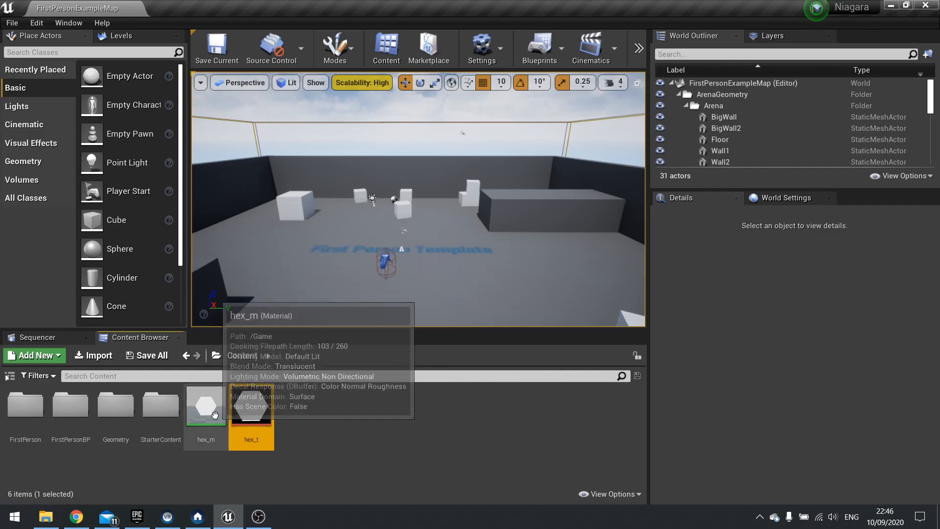
{"action": "double_click", "coordinate": [206, 406]}
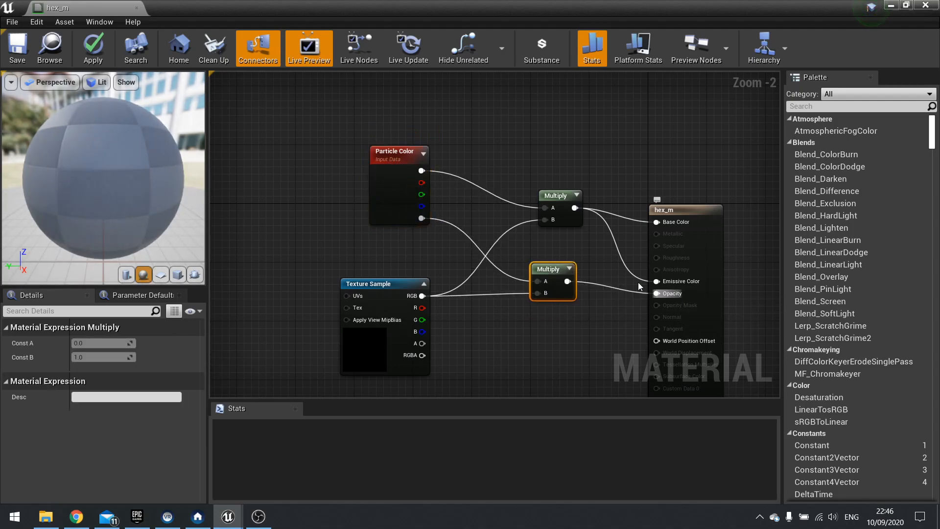
{"action": "left_click", "coordinate": [93, 47]}
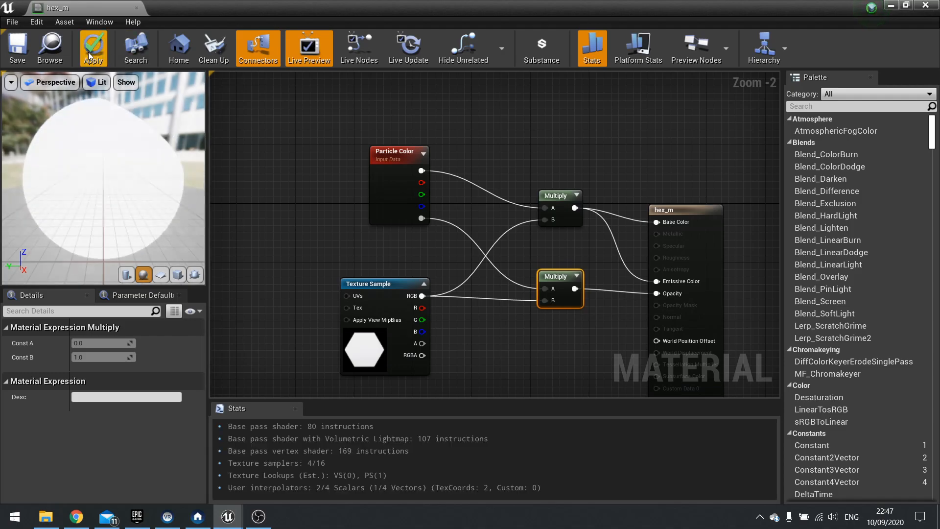
{"action": "left_click", "coordinate": [93, 45]}
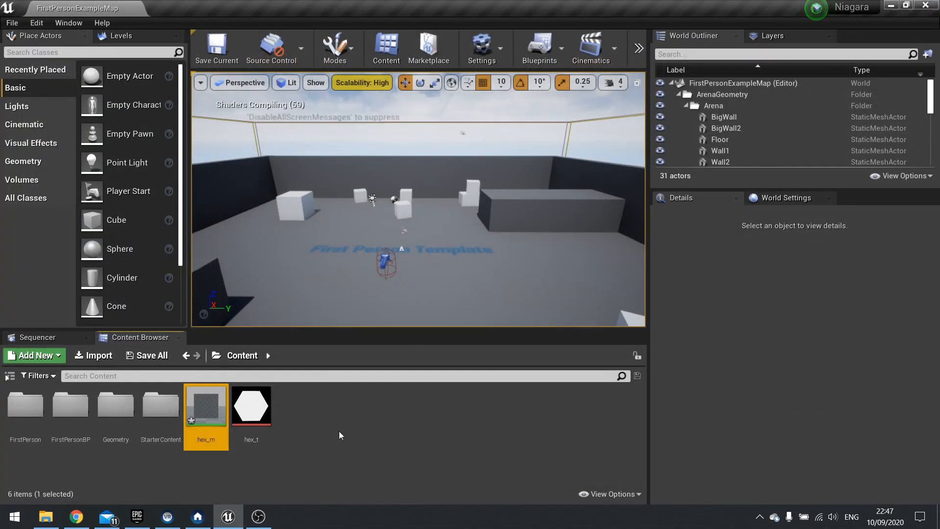
Create an empty Niagara System asset and name it Fireball_N.
{"action": "left_click", "coordinate": [34, 356]}
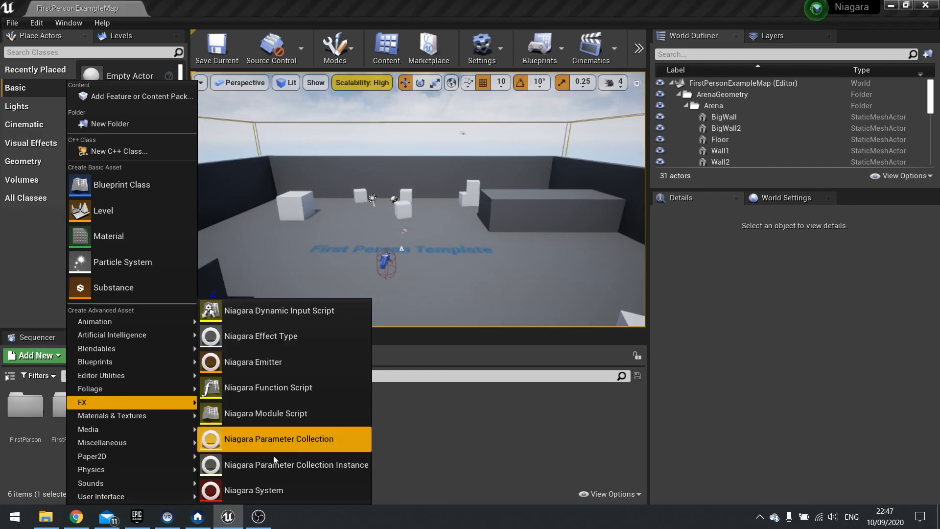
{"action": "left_click", "coordinate": [253, 490]}
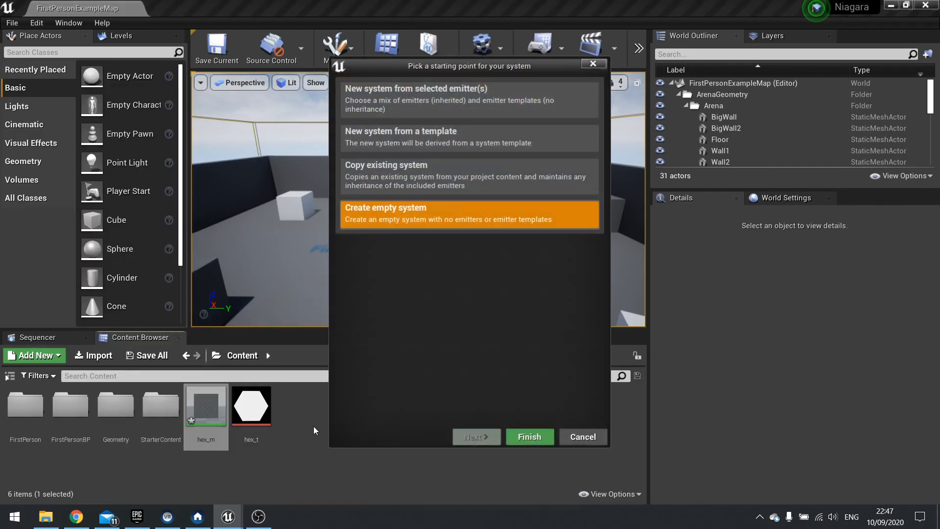
{"action": "mouse_move", "coordinate": [519, 401]}
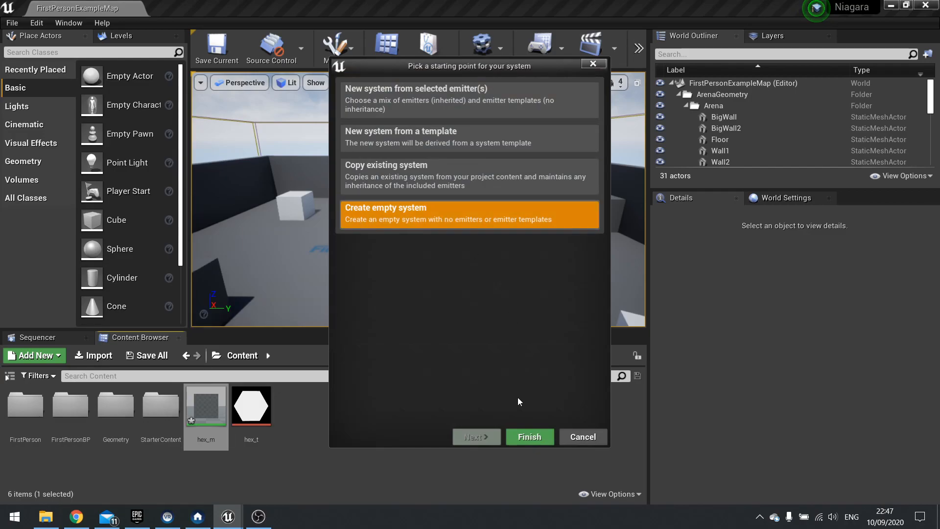
{"action": "left_click", "coordinate": [529, 436]}
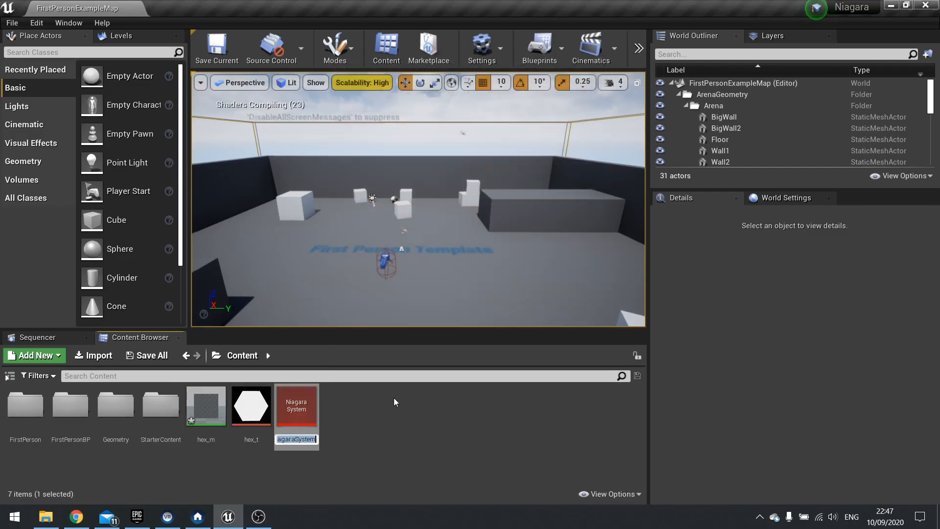
{"action": "type", "text": "Fireball_N"}
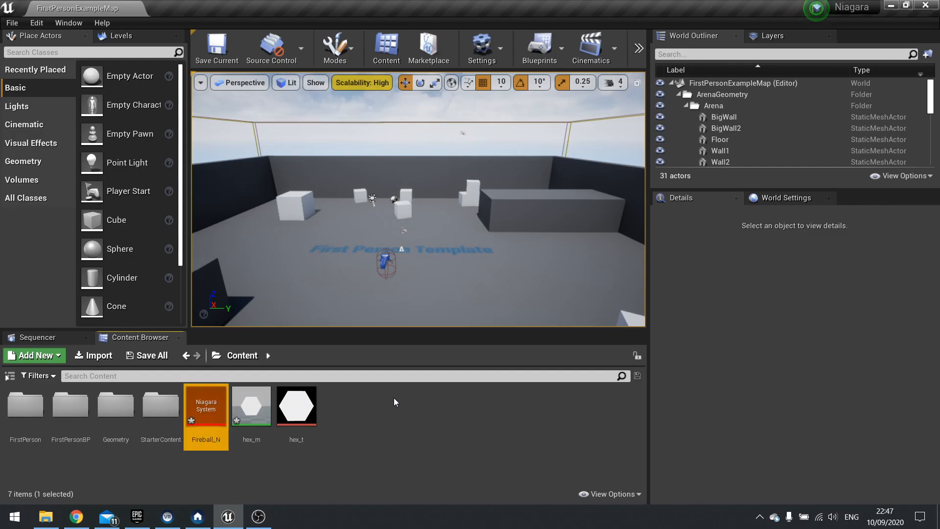
{"action": "mouse_move", "coordinate": [210, 407]}
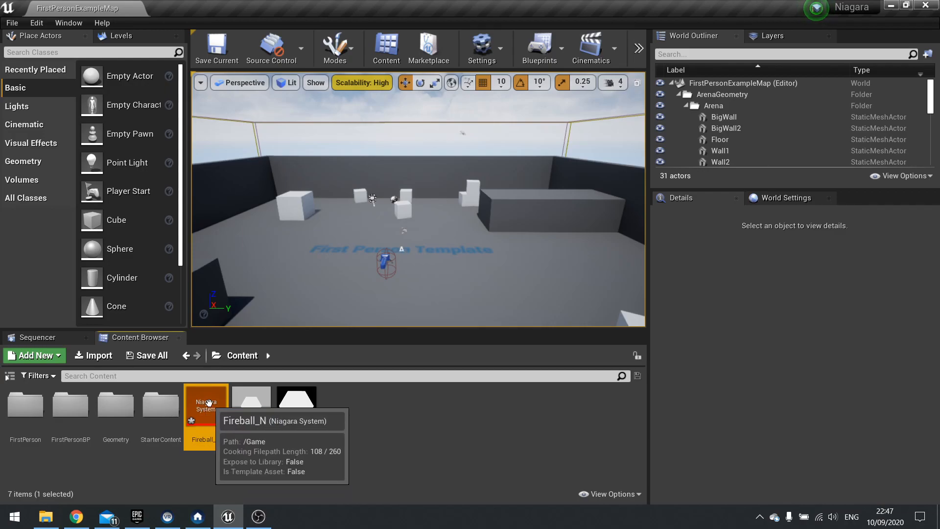
Open Fireball_N and inspect its system settings in the overview.
{"action": "double_click", "coordinate": [205, 405]}
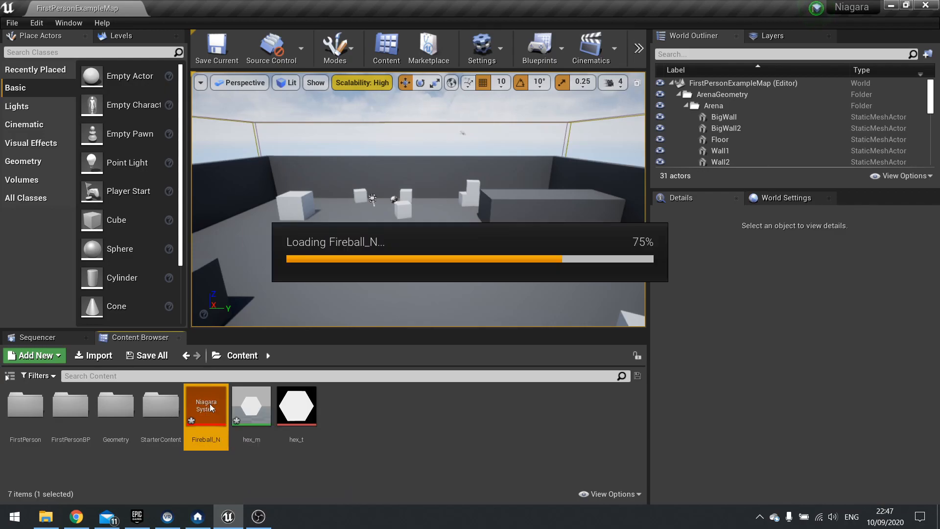
{"action": "double_click", "coordinate": [205, 405]}
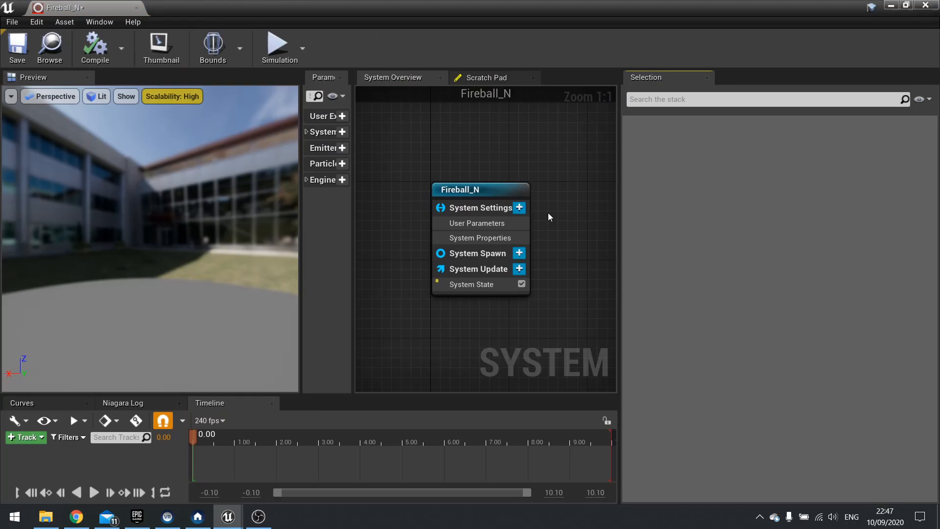
{"action": "left_click_drag", "start_coordinate": [479, 189], "coordinate": [423, 171]}
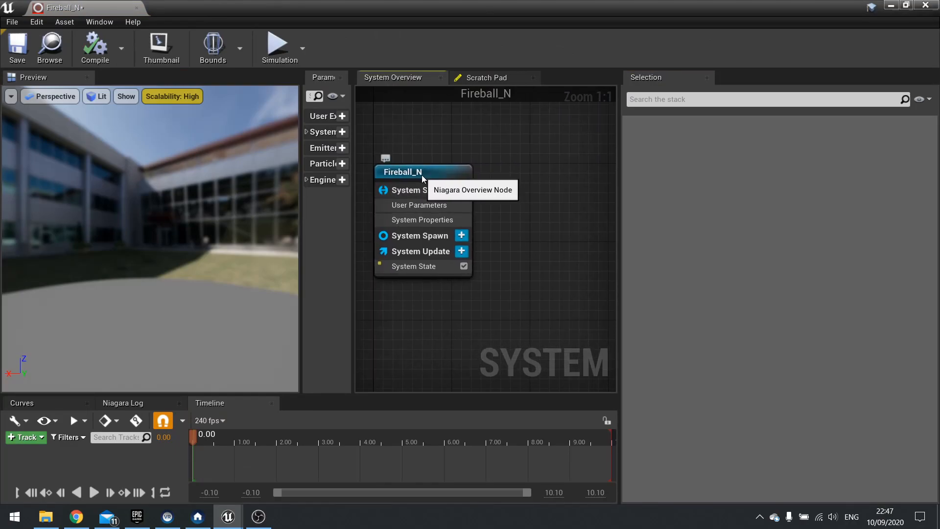
{"action": "left_click", "coordinate": [417, 172]}
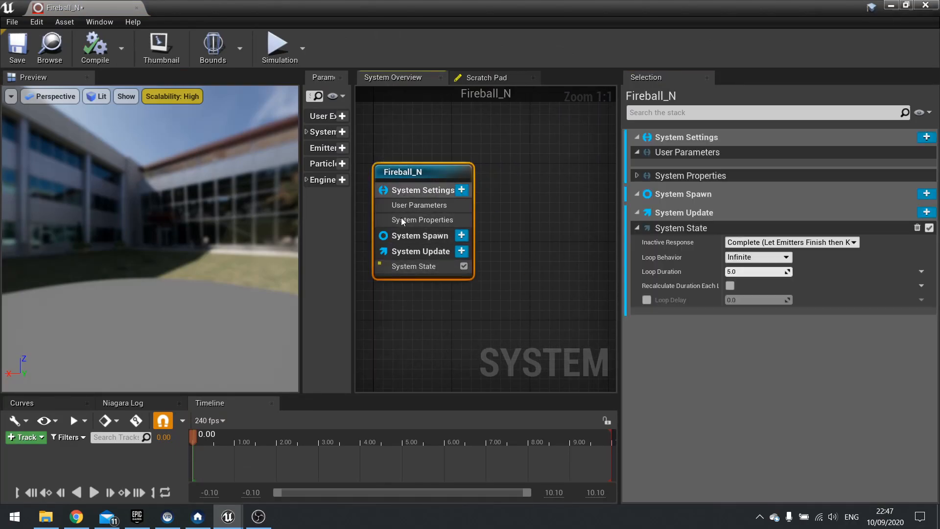
{"action": "mouse_move", "coordinate": [446, 229]}
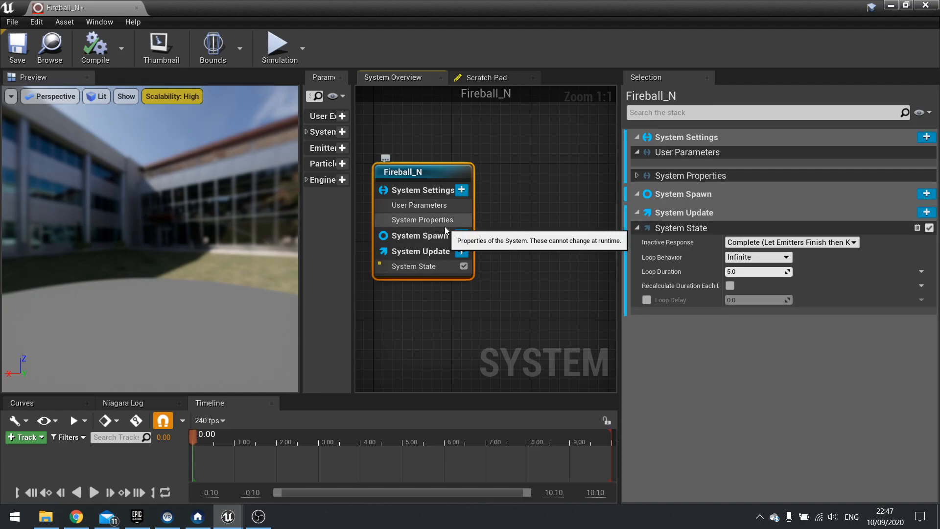
{"action": "mouse_move", "coordinate": [524, 226]}
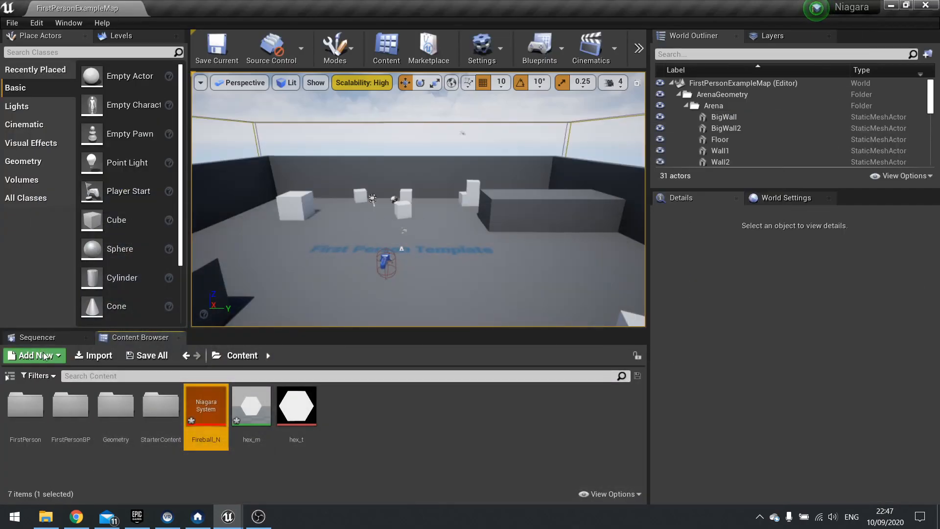
Create an empty Niagara emitter named Fireball_E, open it, and view its lifecycle settings.
{"action": "left_click", "coordinate": [34, 356]}
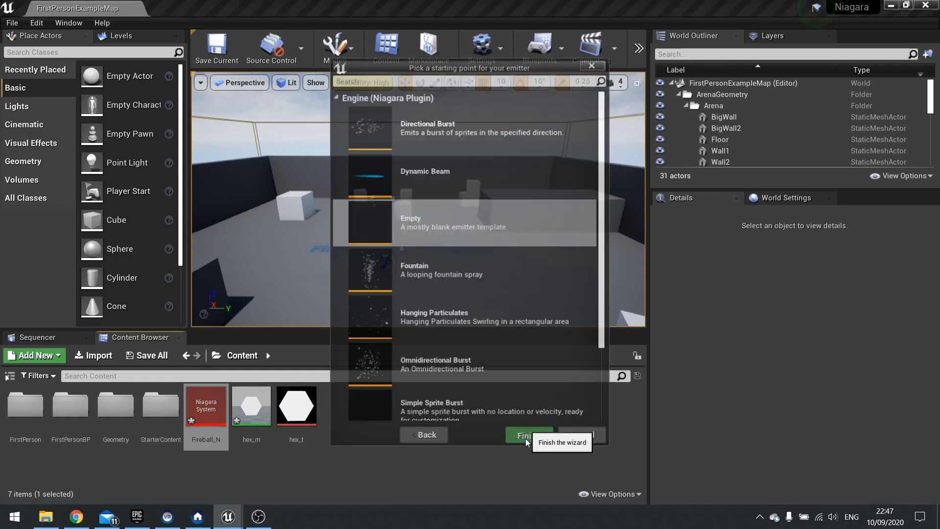
{"action": "left_click", "coordinate": [529, 434]}
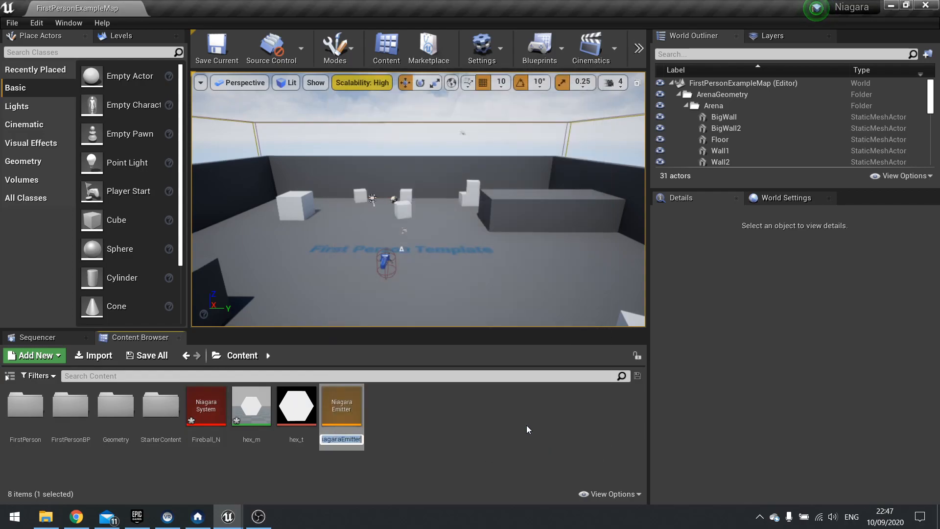
{"action": "type", "text": "Fireball_E"}
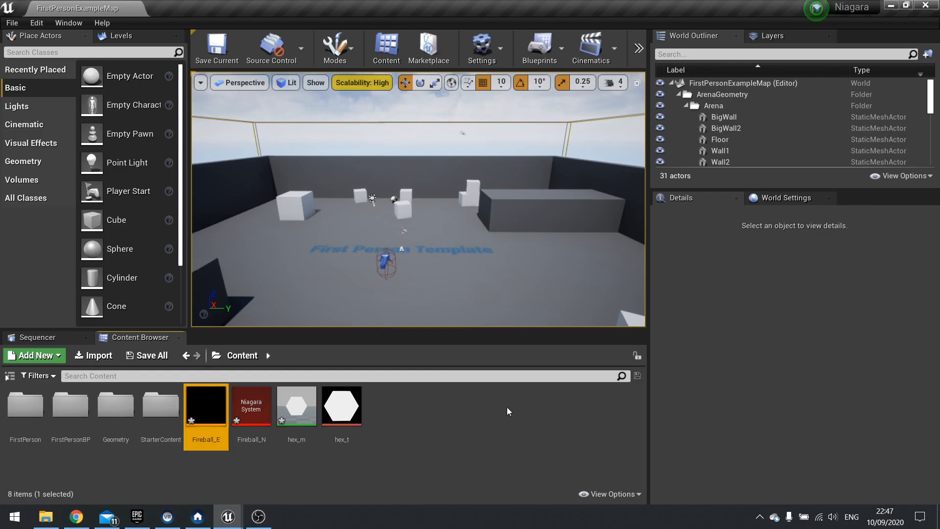
{"action": "double_click", "coordinate": [206, 405]}
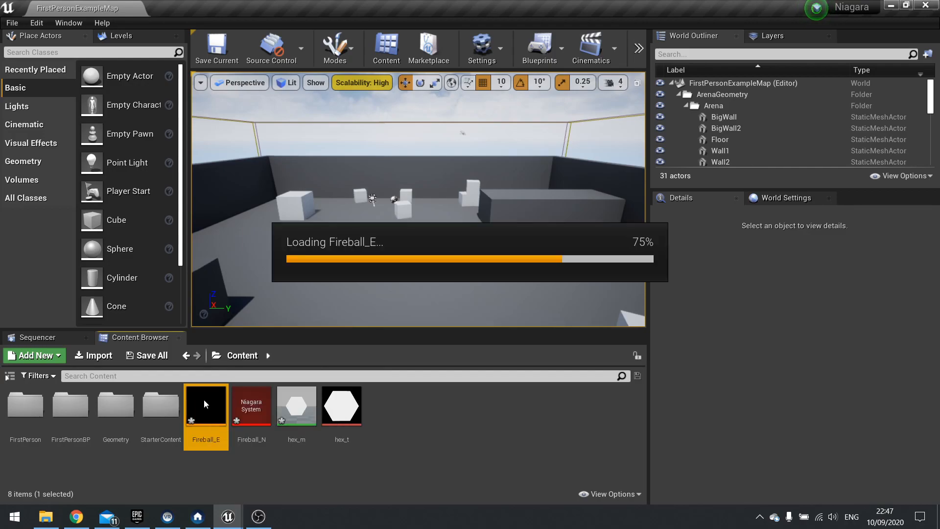
{"action": "double_click", "coordinate": [206, 406]}
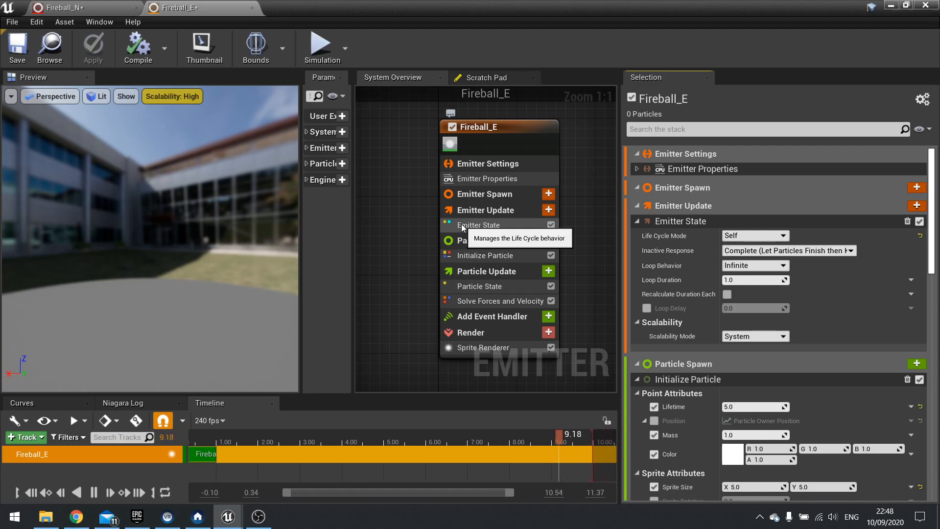
{"action": "left_click", "coordinate": [256, 48]}
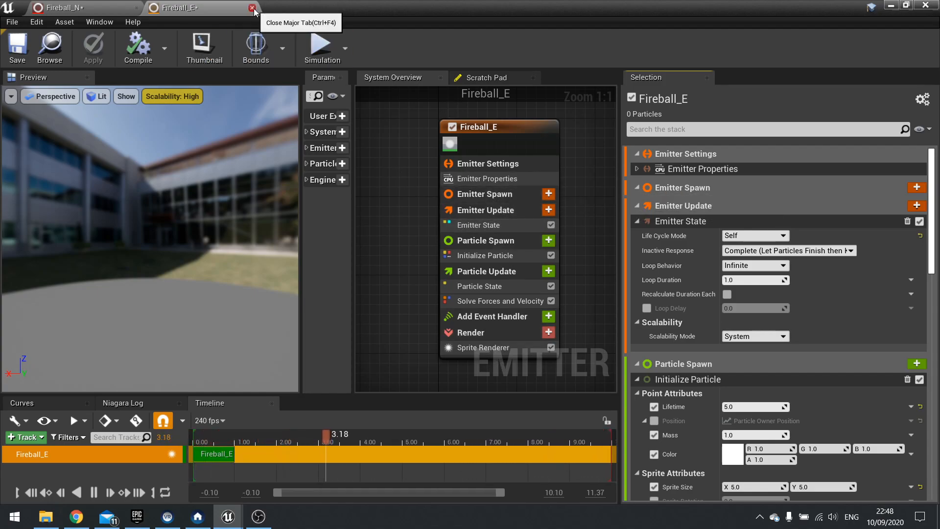
Add Fireball_E to the Fireball_N system and select its Sprite Renderer.
{"action": "left_click", "coordinate": [251, 8]}
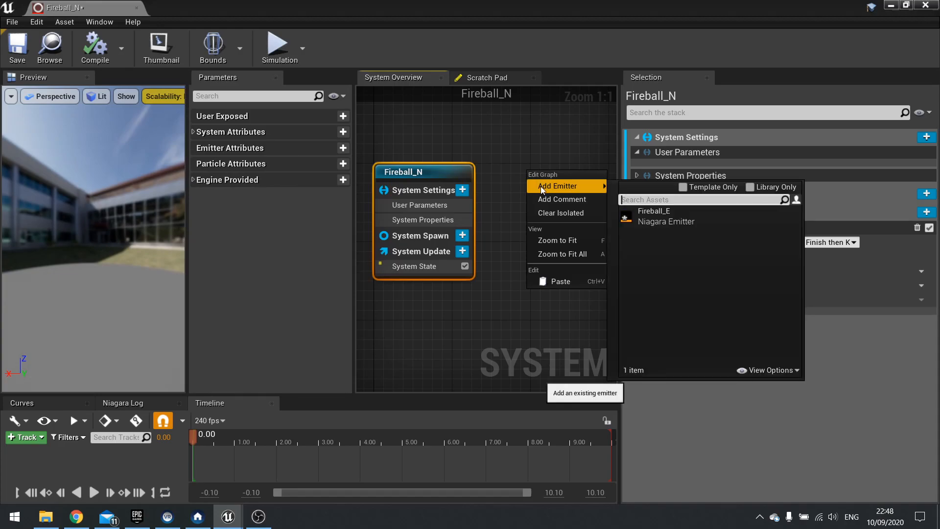
{"action": "left_click", "coordinate": [653, 211]}
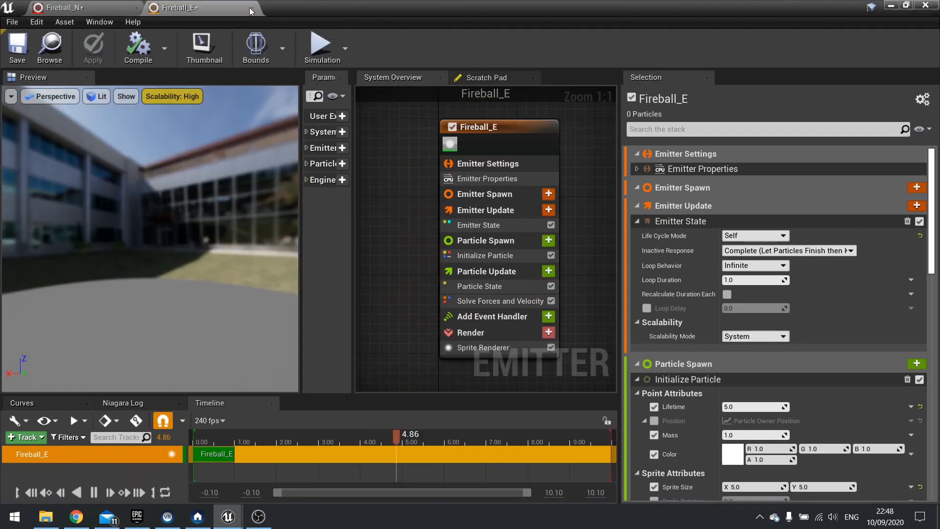
{"action": "left_click", "coordinate": [69, 8]}
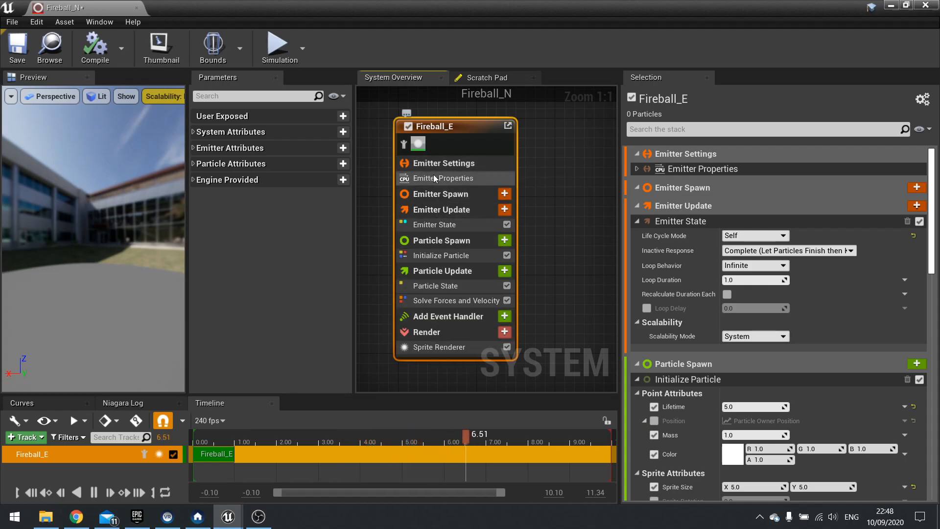
{"action": "mouse_move", "coordinate": [449, 181]}
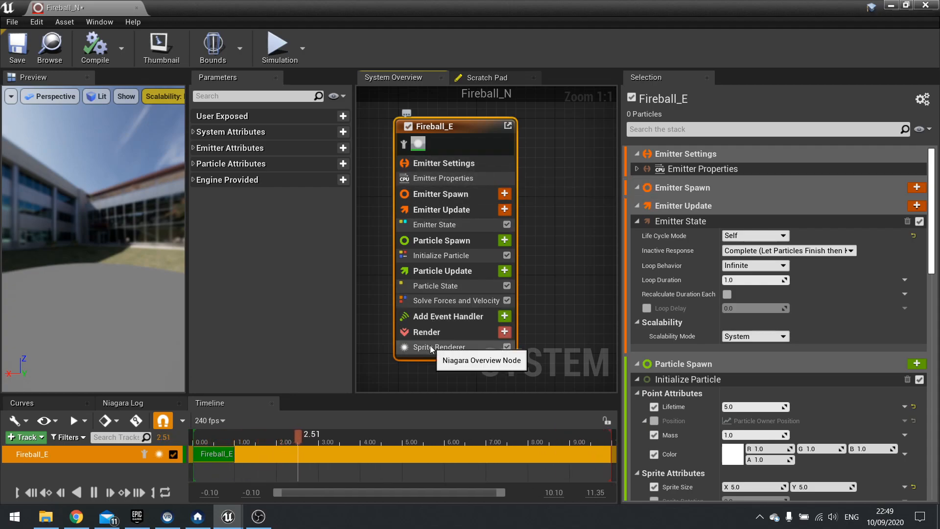
{"action": "left_click", "coordinate": [439, 347]}
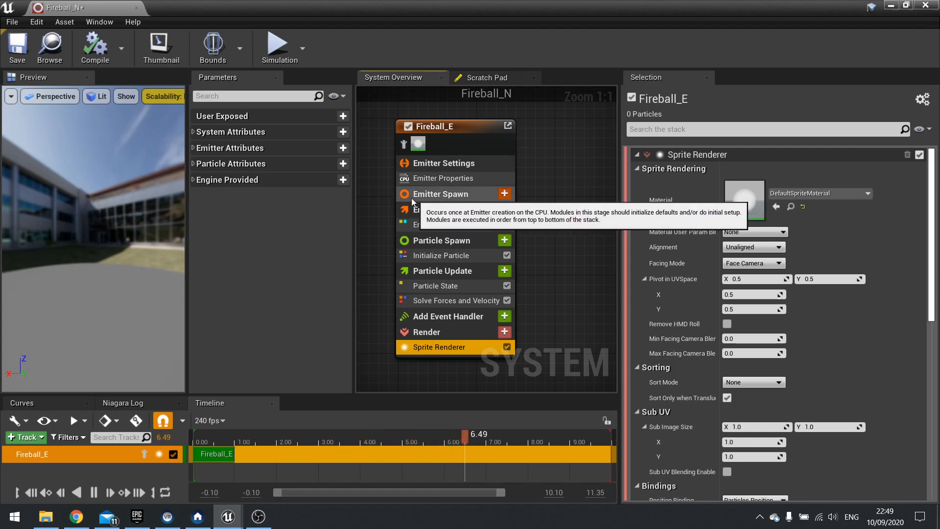
Add a Spawn Rate module to Emitter Spawn with SpawnRate 10.0.
{"action": "left_click", "coordinate": [441, 193]}
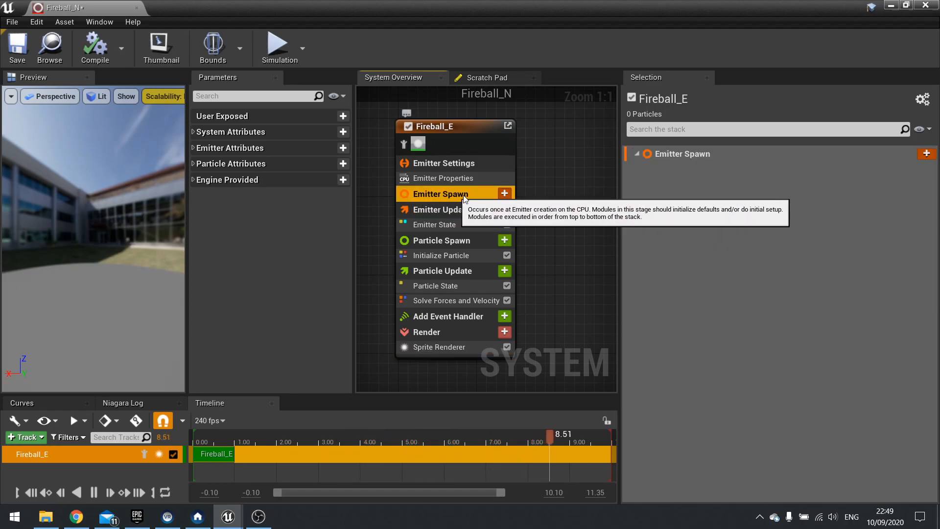
{"action": "left_click", "coordinate": [504, 193]}
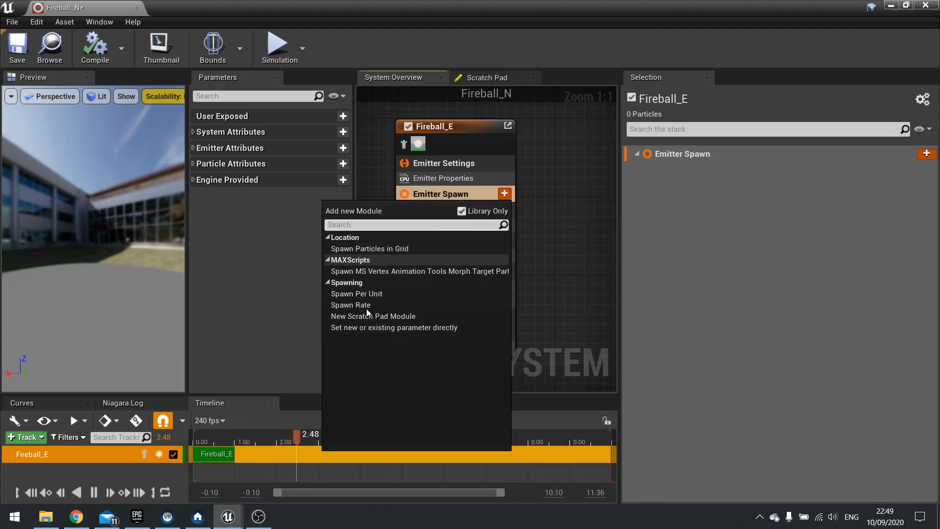
{"action": "mouse_move", "coordinate": [367, 270]}
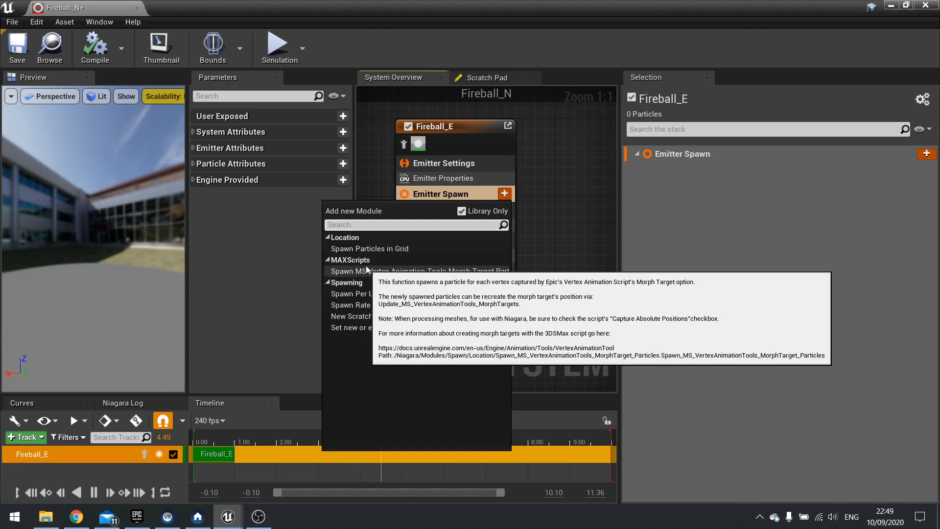
{"action": "mouse_move", "coordinate": [360, 304]}
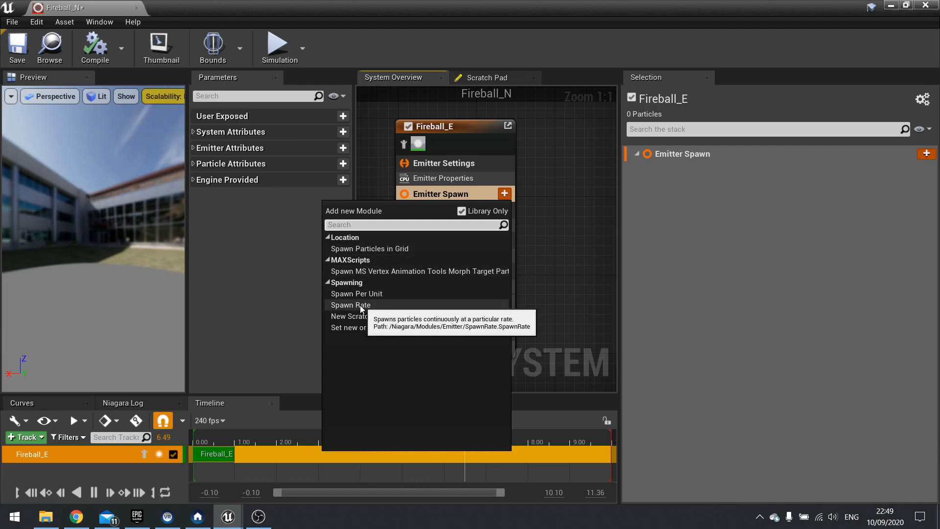
{"action": "left_click", "coordinate": [350, 305]}
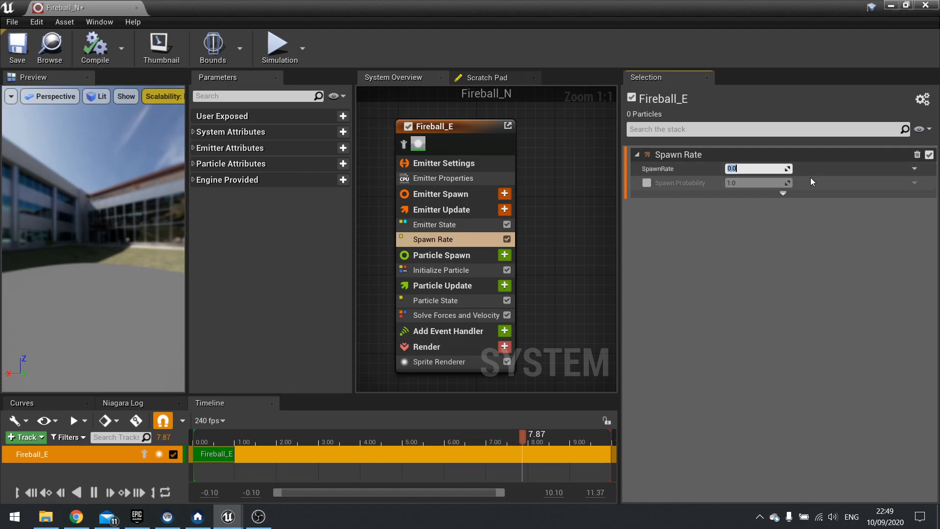
{"action": "type", "text": "10.0"}
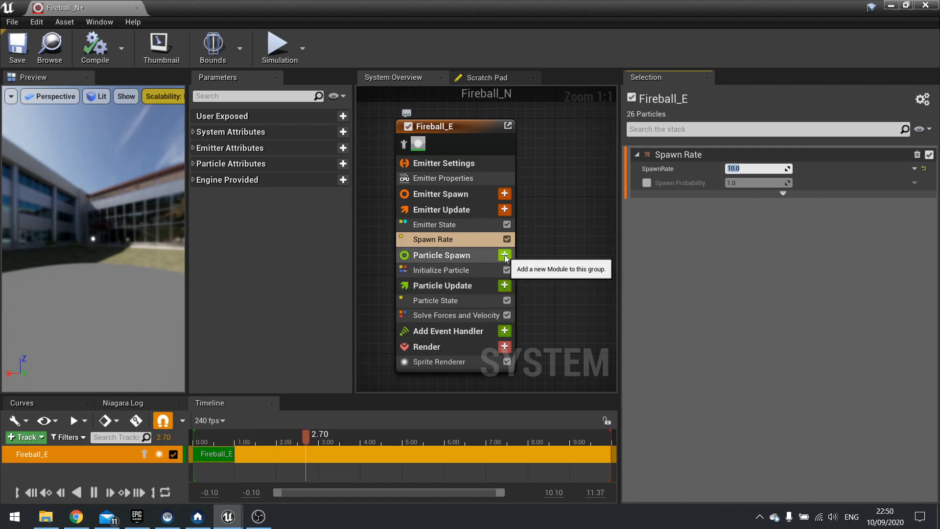
Add an Add Velocity module to Particle Spawn with X velocity -10.
{"action": "left_click", "coordinate": [504, 255]}
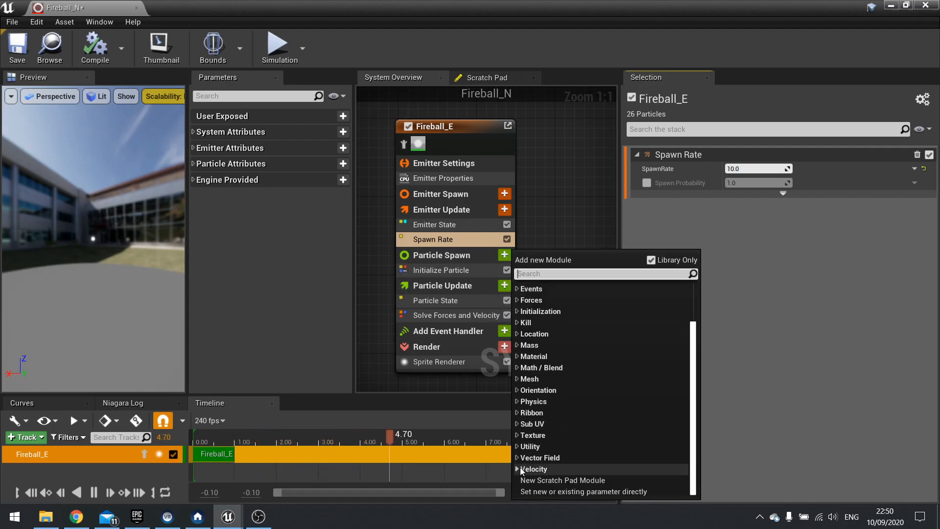
{"action": "left_click", "coordinate": [534, 469]}
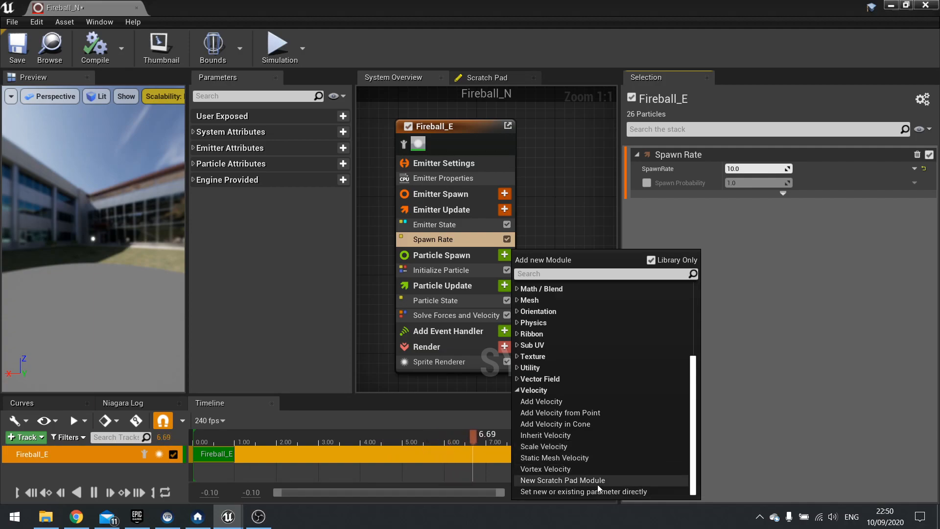
{"action": "left_click", "coordinate": [541, 401]}
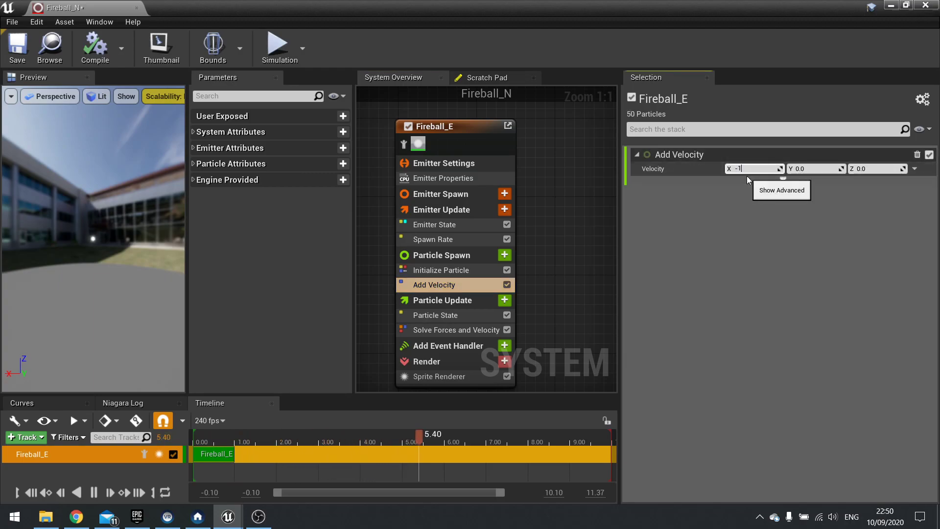
{"action": "type", "text": "-10.0"}
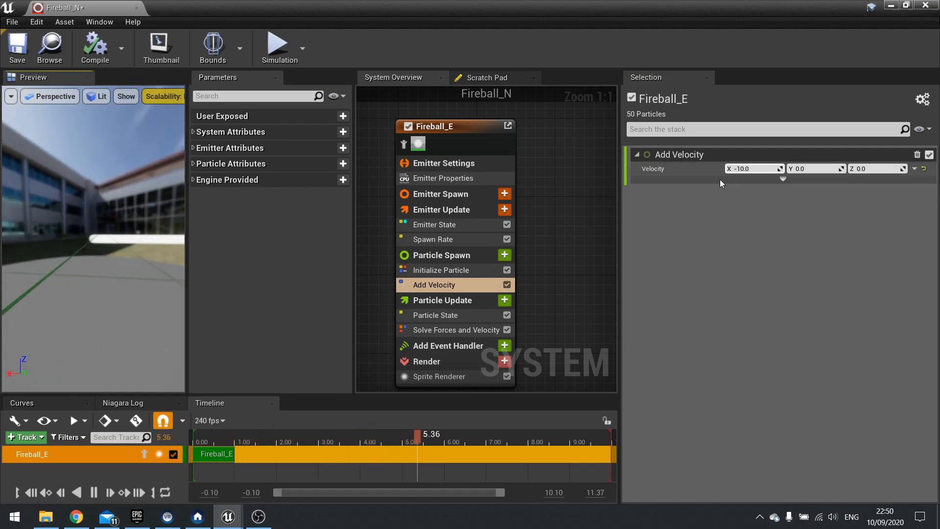
{"action": "left_click", "coordinate": [754, 169]}
{"action": "type", "text": "-25"}
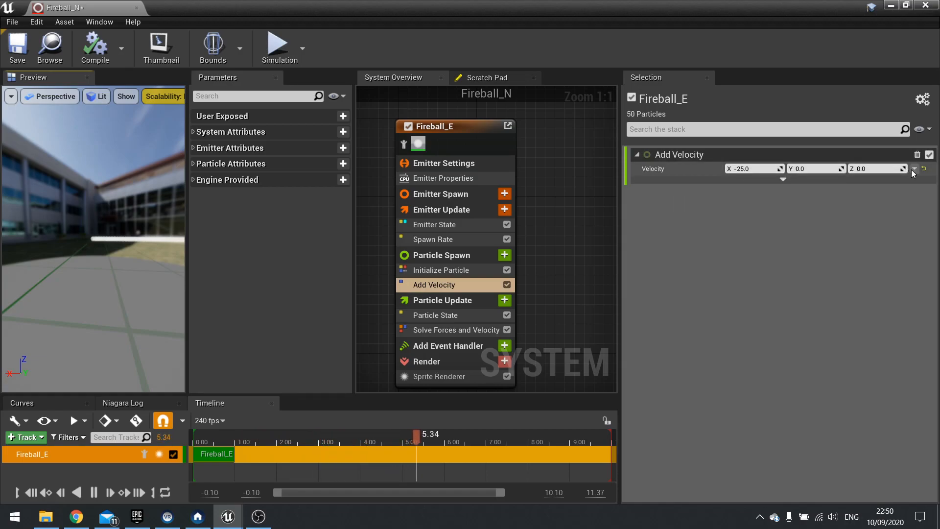
Switch Velocity to Uniform Ranged Vector, minimum X -10 and maximum X -30.
{"action": "left_click", "coordinate": [914, 168]}
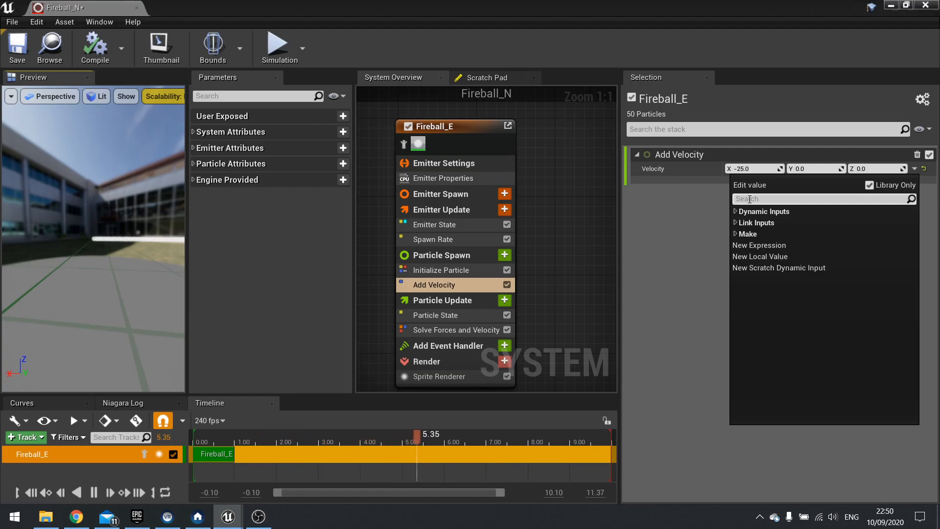
{"action": "type", "text": "unifo"}
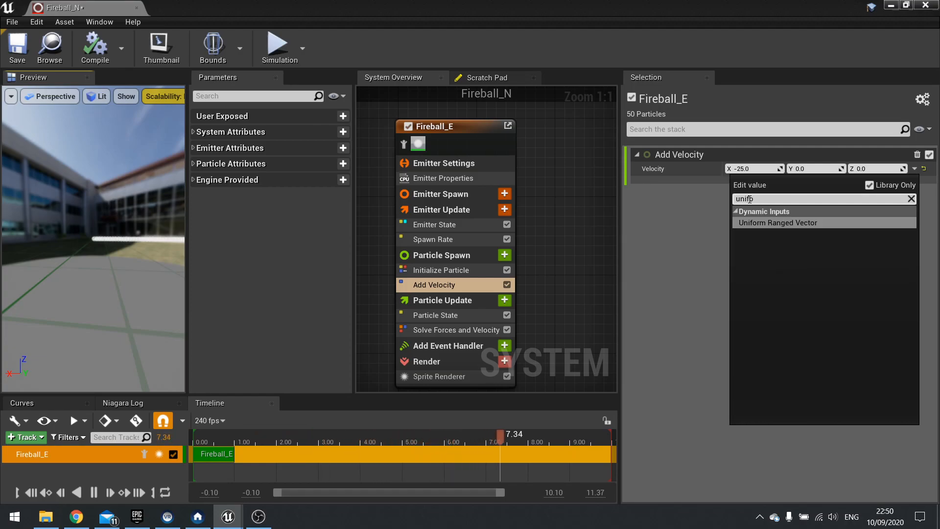
{"action": "left_click", "coordinate": [778, 223]}
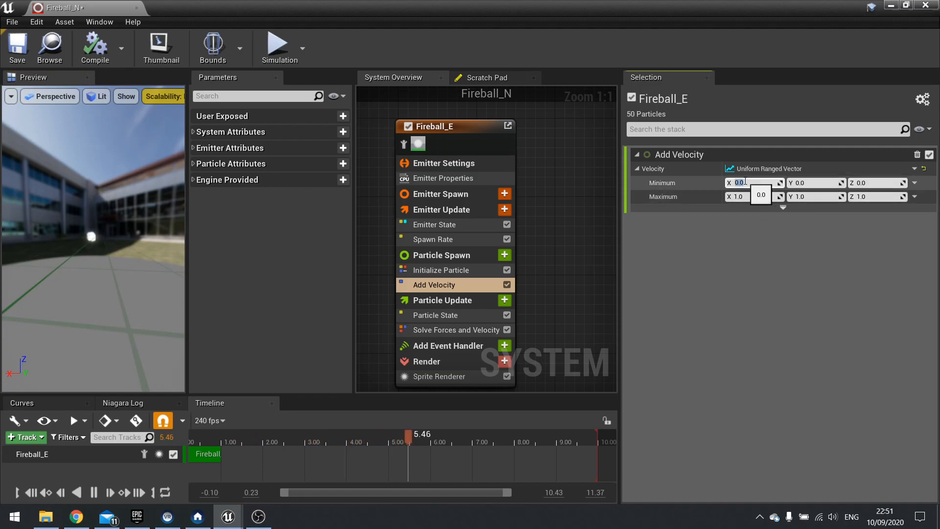
{"action": "type", "text": "-10.0"}
{"action": "left_click", "coordinate": [755, 196]}
{"action": "type", "text": "-30"}
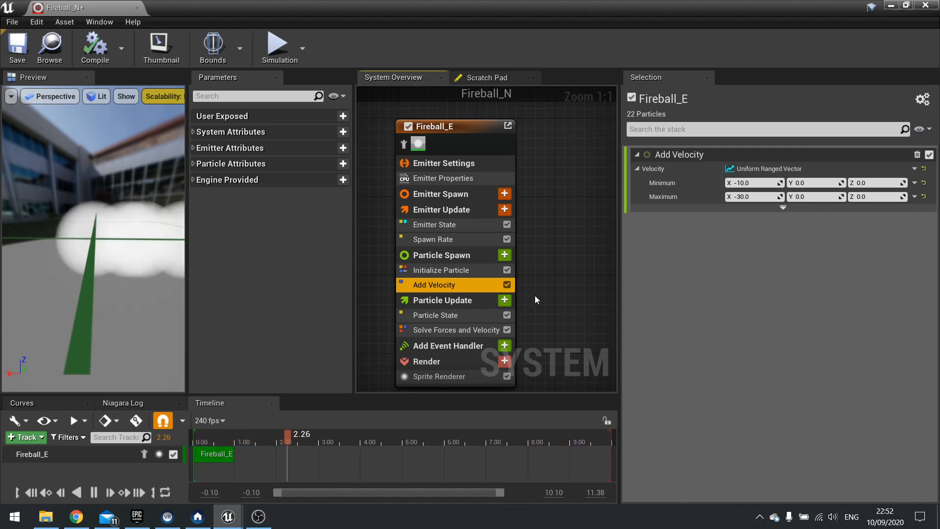
{"action": "mouse_move", "coordinate": [438, 262]}
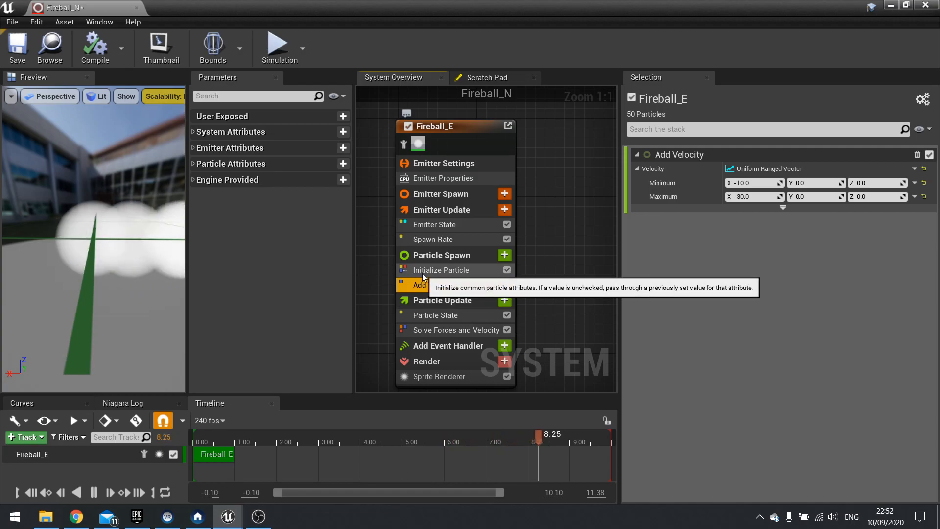
Change Initialize Particle's Sprite Size X and Y from 5.0 to 10.0.
{"action": "left_click", "coordinate": [441, 270]}
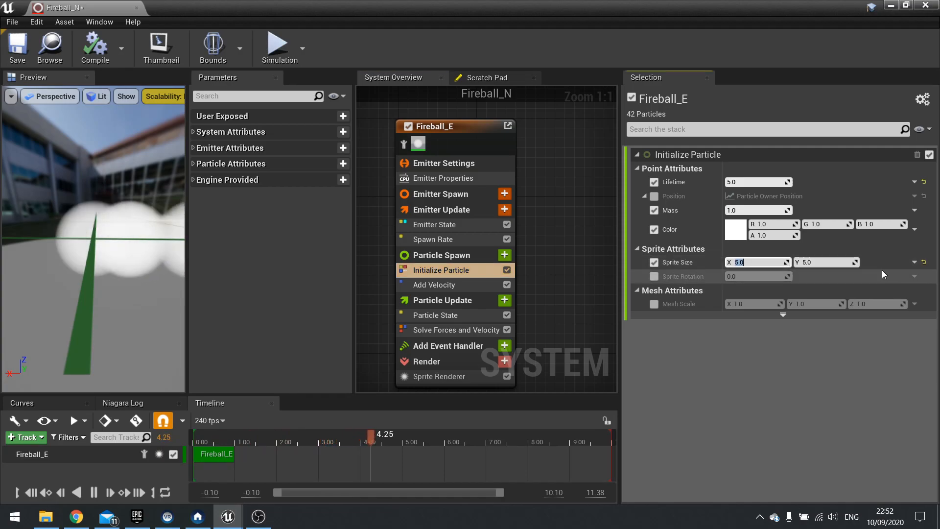
{"action": "type", "text": "10"}
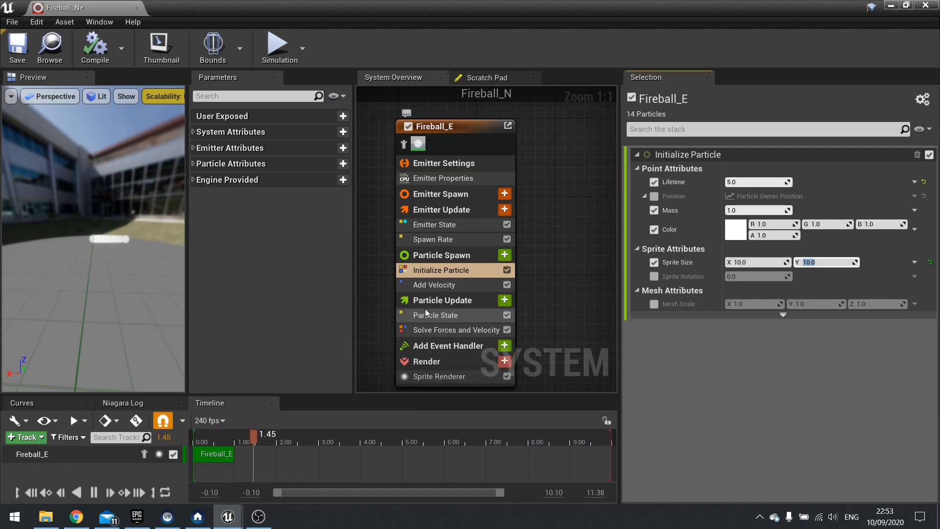
Add Scale Sprite Size to Particle Update with Scale Factor driven by Vector 2D From Curve.
{"action": "left_click", "coordinate": [504, 300]}
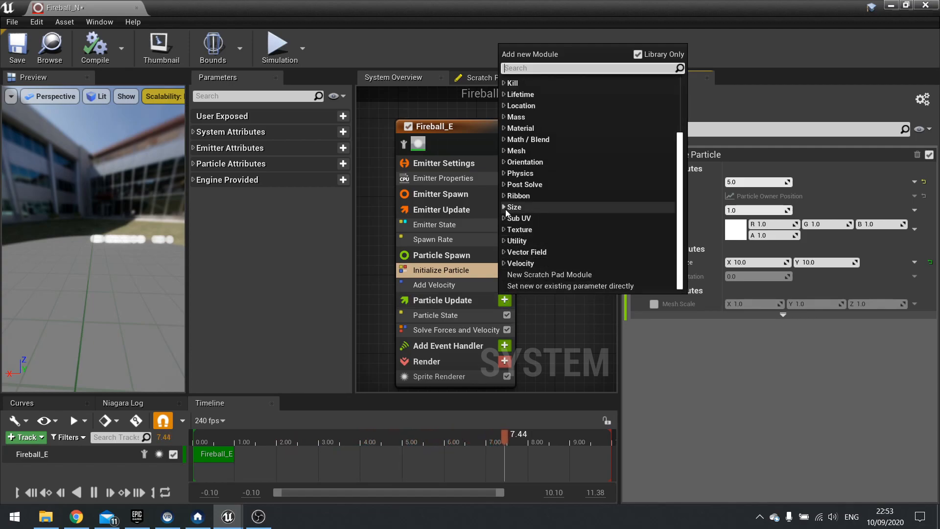
{"action": "left_click", "coordinate": [513, 207]}
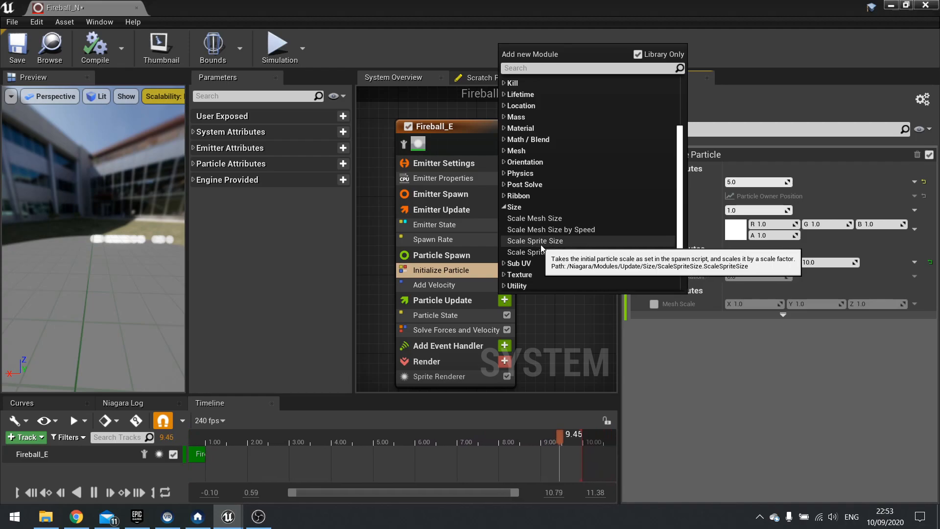
{"action": "left_click", "coordinate": [534, 240]}
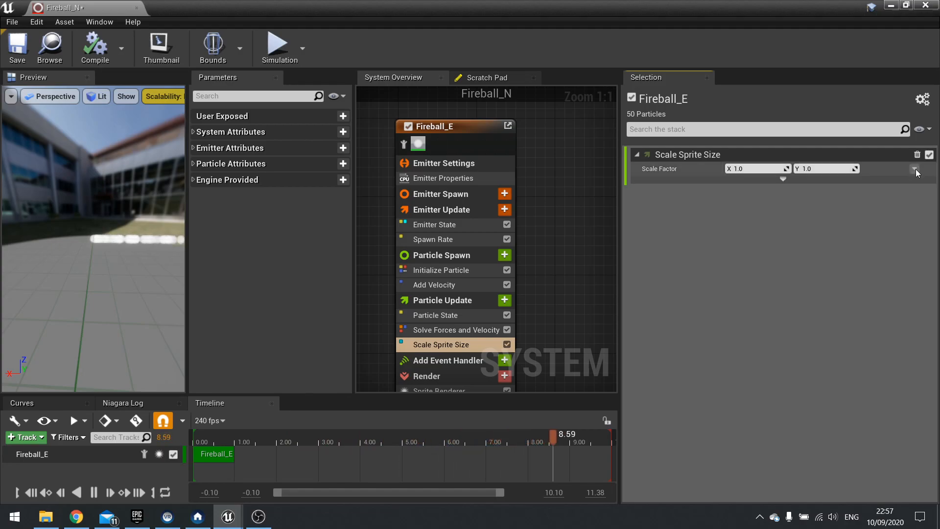
{"action": "left_click", "coordinate": [914, 168]}
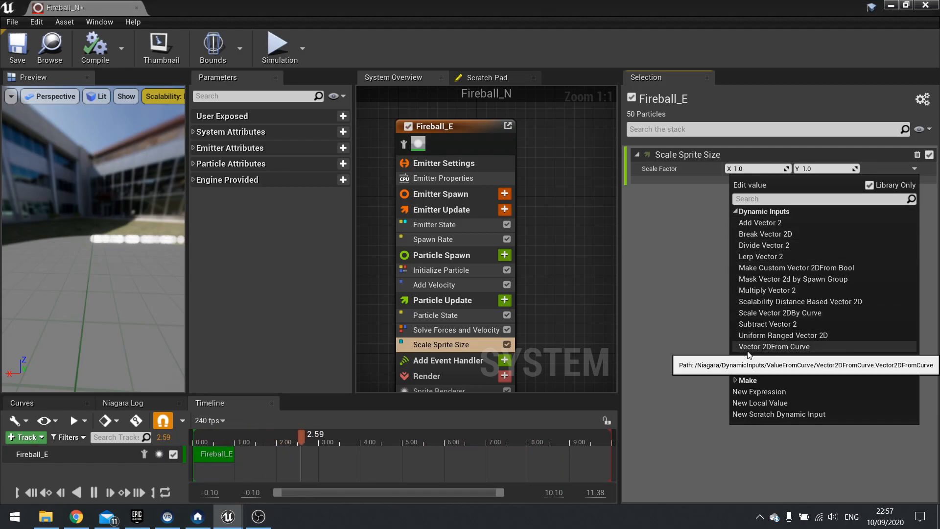
{"action": "left_click", "coordinate": [774, 346]}
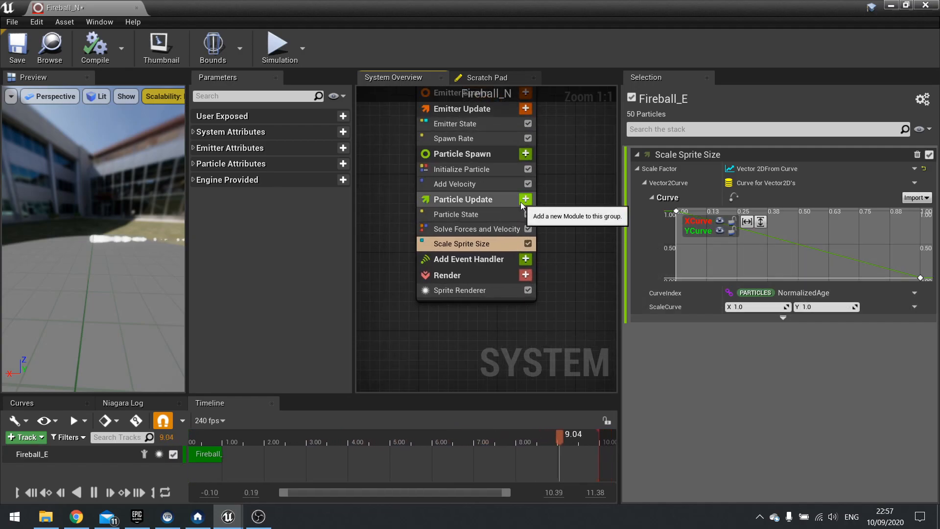
Add a Color module to Particle Update and drive it from a curve.
{"action": "left_click", "coordinate": [525, 198]}
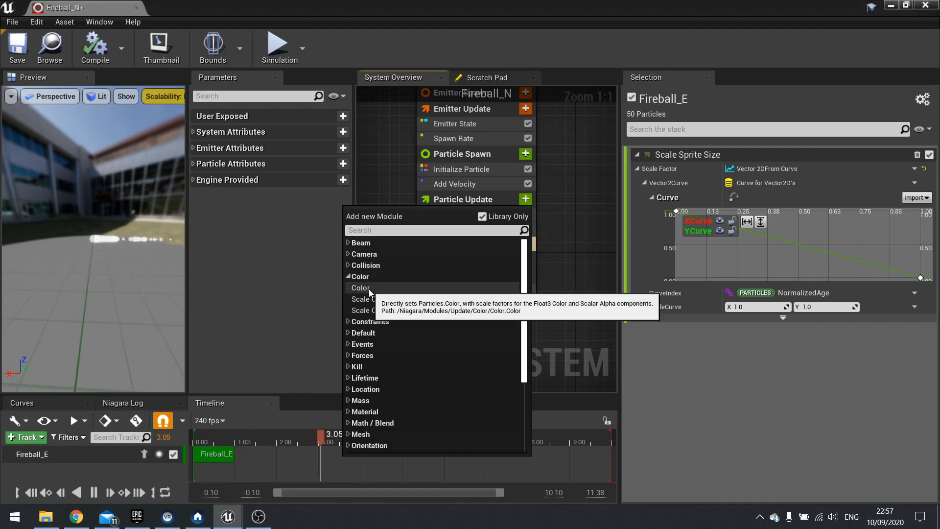
{"action": "left_click", "coordinate": [360, 287]}
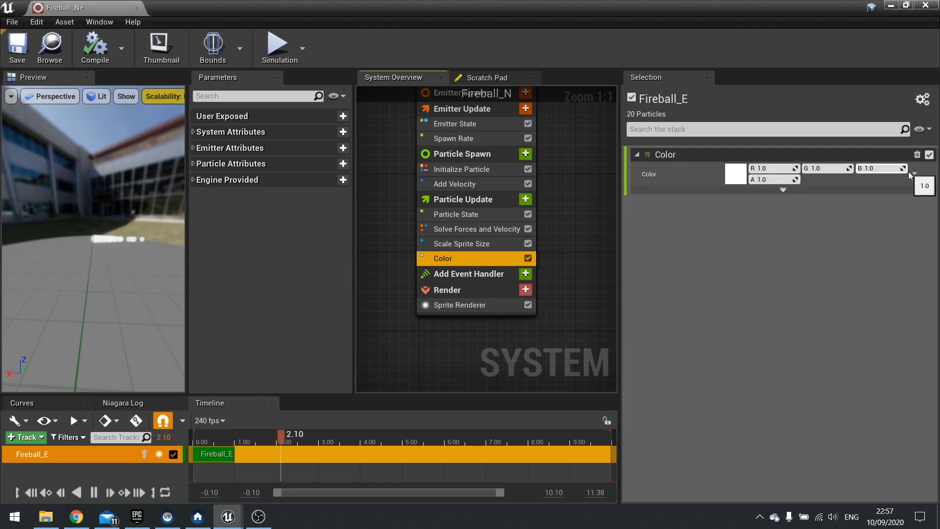
{"action": "left_click", "coordinate": [914, 173]}
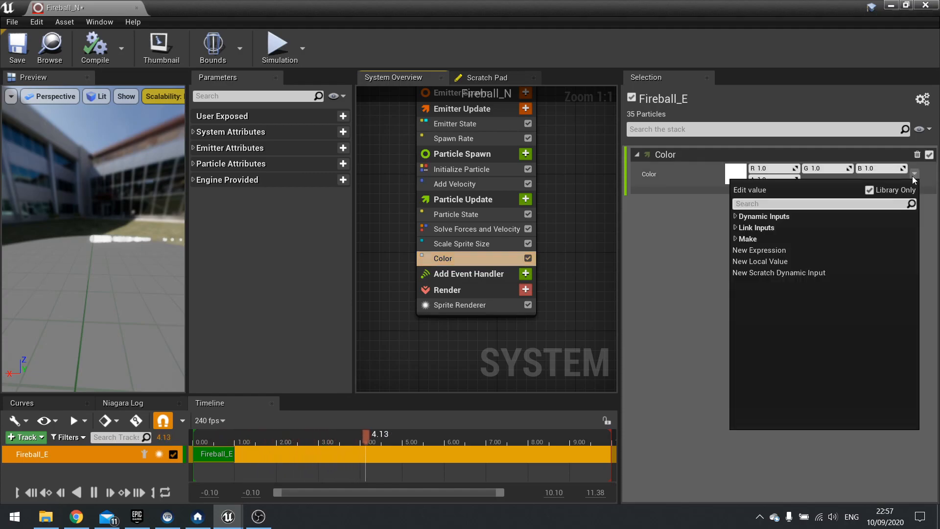
{"action": "left_click", "coordinate": [735, 216]}
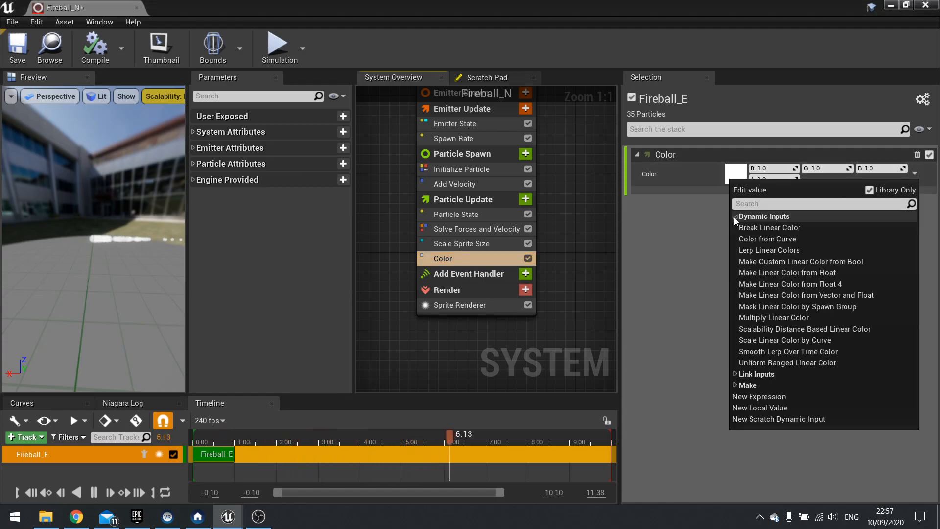
{"action": "mouse_move", "coordinate": [745, 228]}
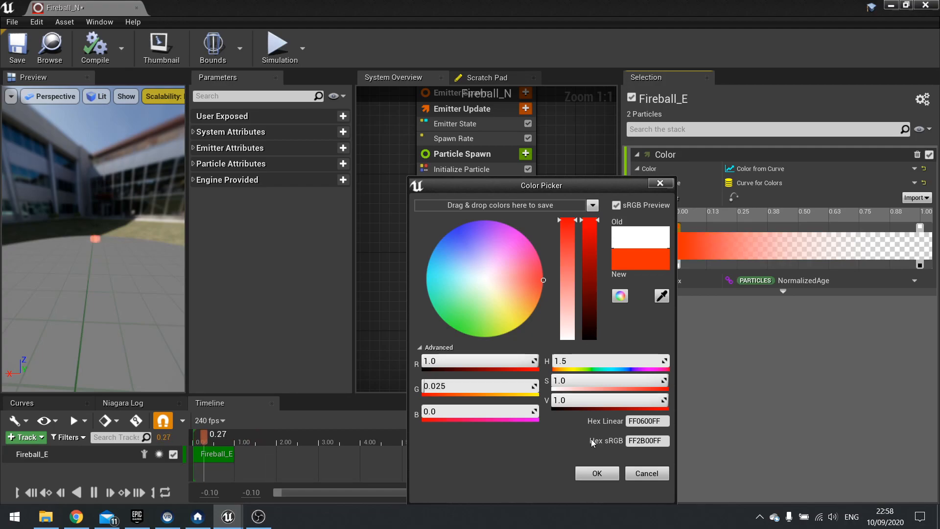
Set the colour curve keys to red, orange and yellow.
{"action": "left_click", "coordinate": [597, 473]}
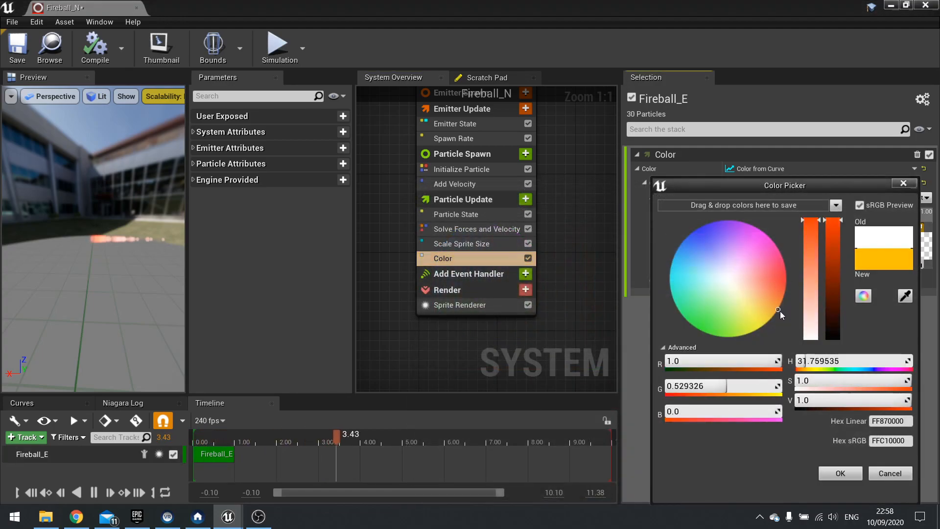
{"action": "left_click", "coordinate": [840, 473]}
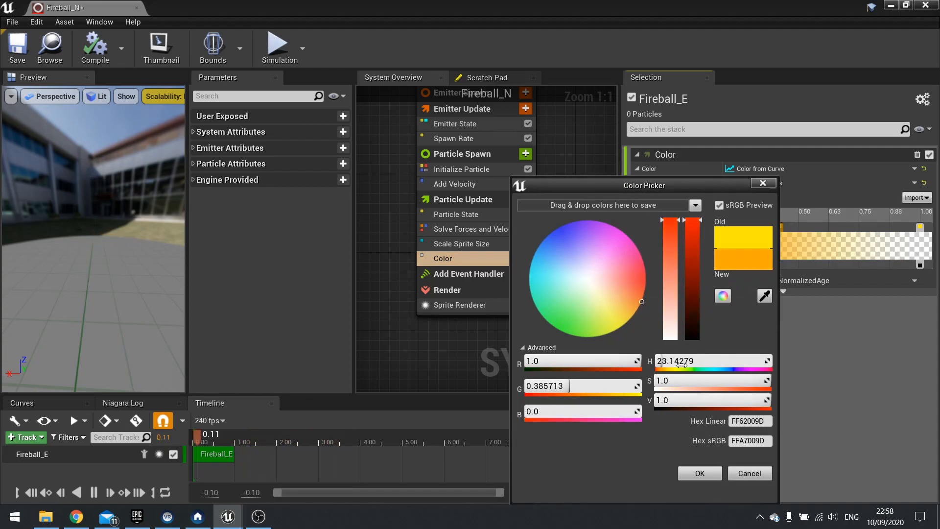
{"action": "left_click", "coordinate": [699, 472]}
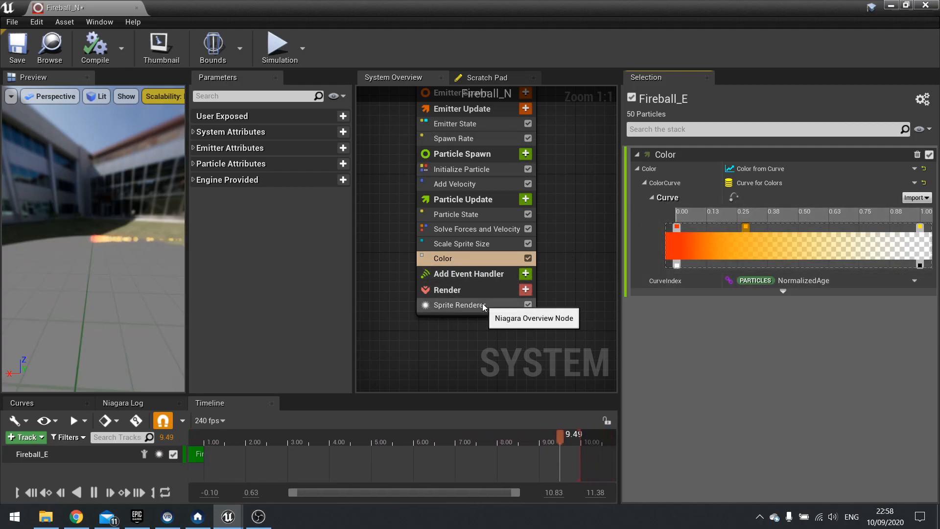
Set the Sprite Renderer's material to hex_m.
{"action": "left_click", "coordinate": [458, 304]}
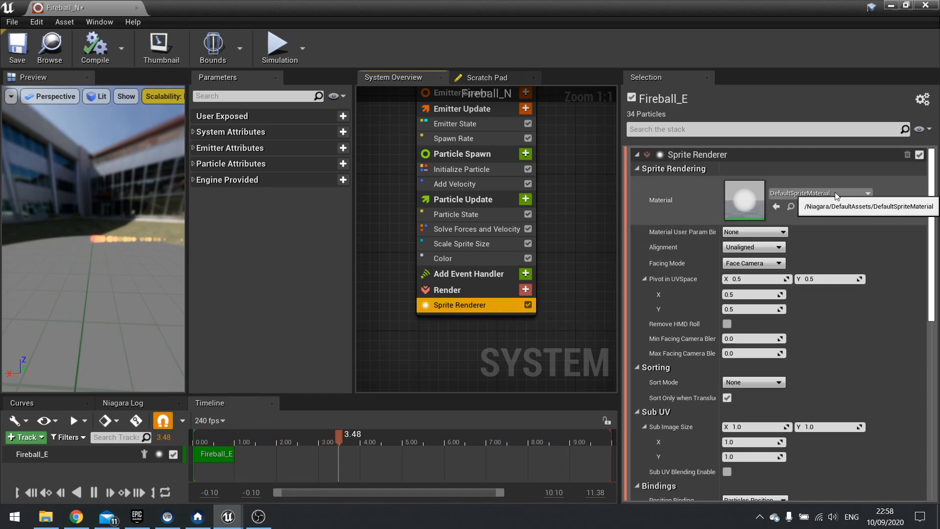
{"action": "left_click", "coordinate": [868, 193]}
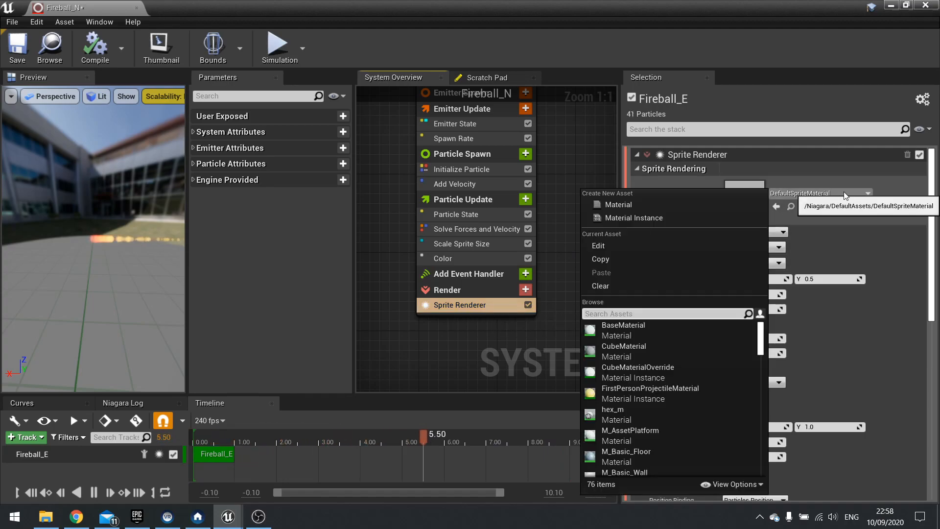
{"action": "type", "text": "hex"}
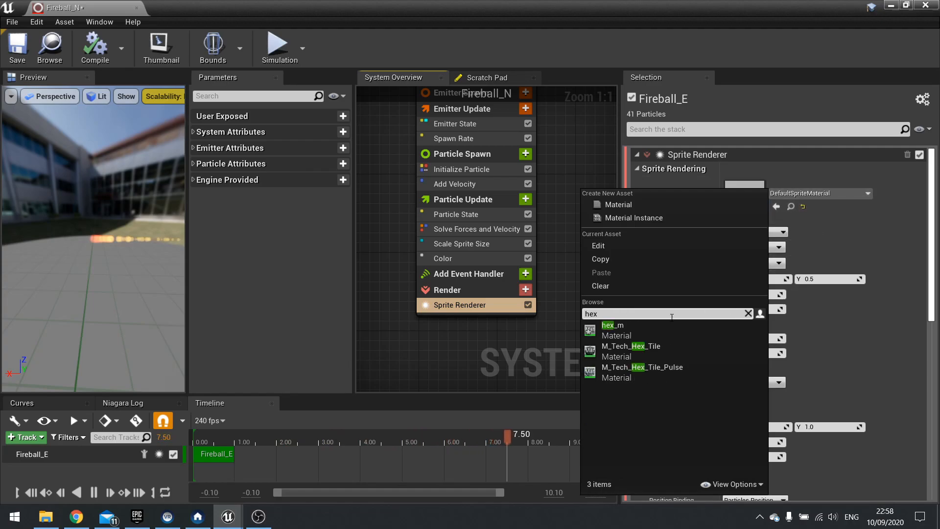
{"action": "left_click", "coordinate": [612, 329]}
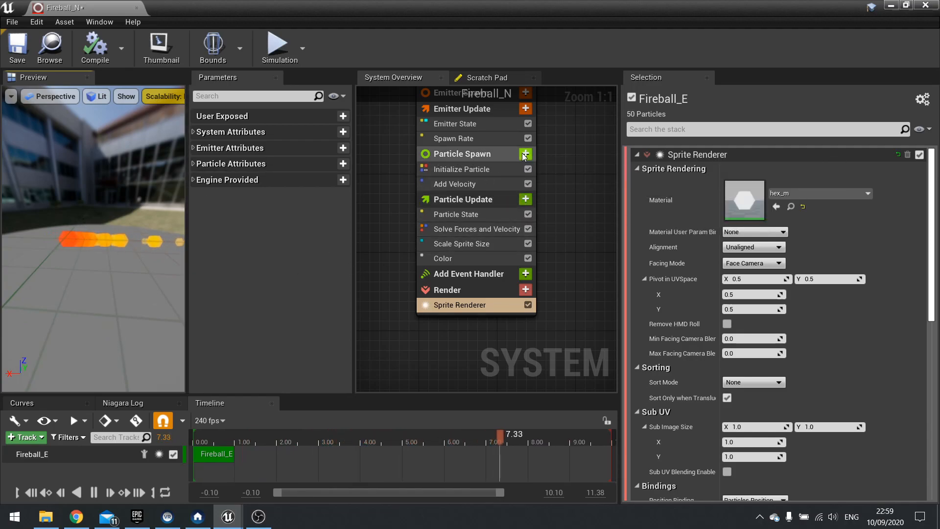
Drive Fireball_E's Sprite Size from a Uniform Ranged Float between 8 and 10.
{"action": "left_click", "coordinate": [525, 154]}
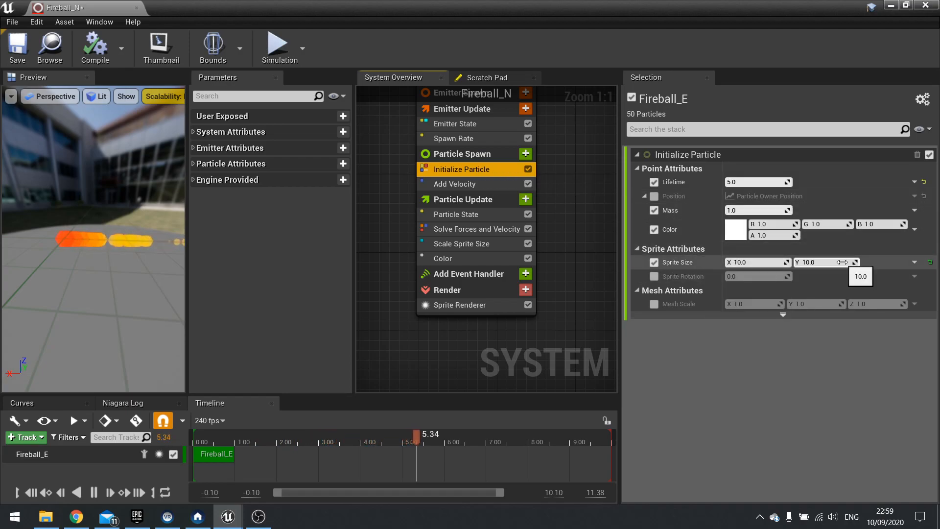
{"action": "left_click", "coordinate": [913, 262]}
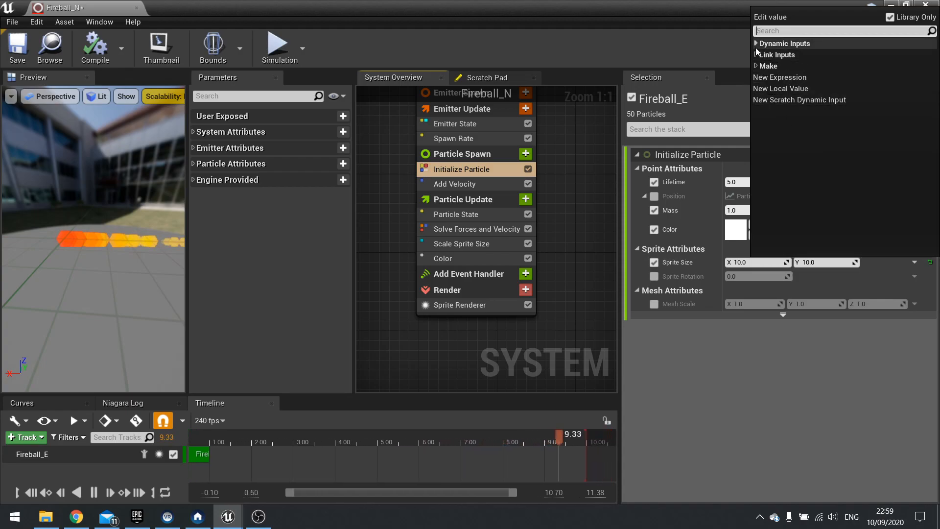
{"action": "left_click", "coordinate": [758, 43]}
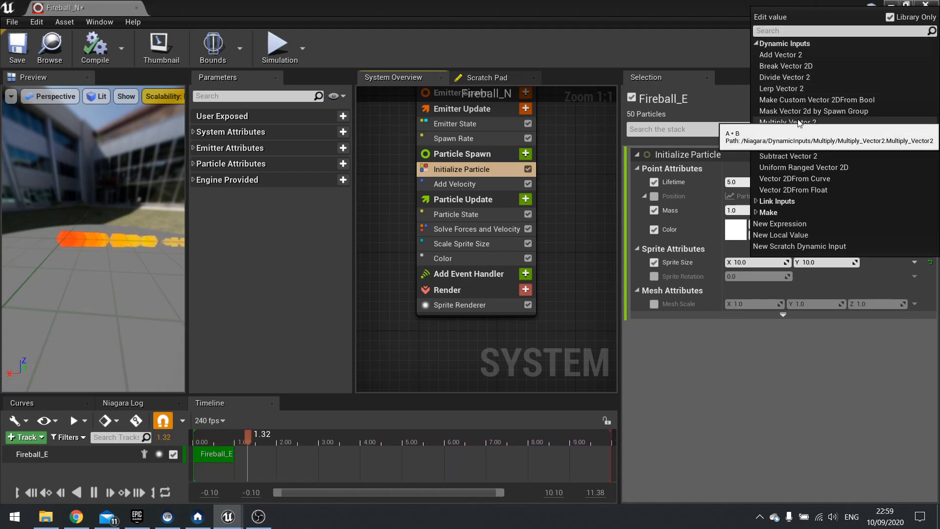
{"action": "mouse_move", "coordinate": [794, 179]}
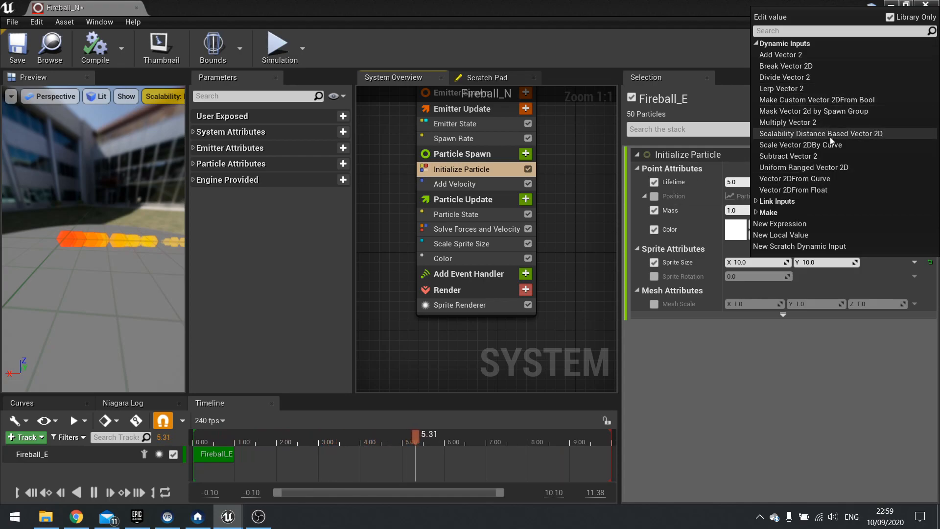
{"action": "mouse_move", "coordinate": [804, 189]}
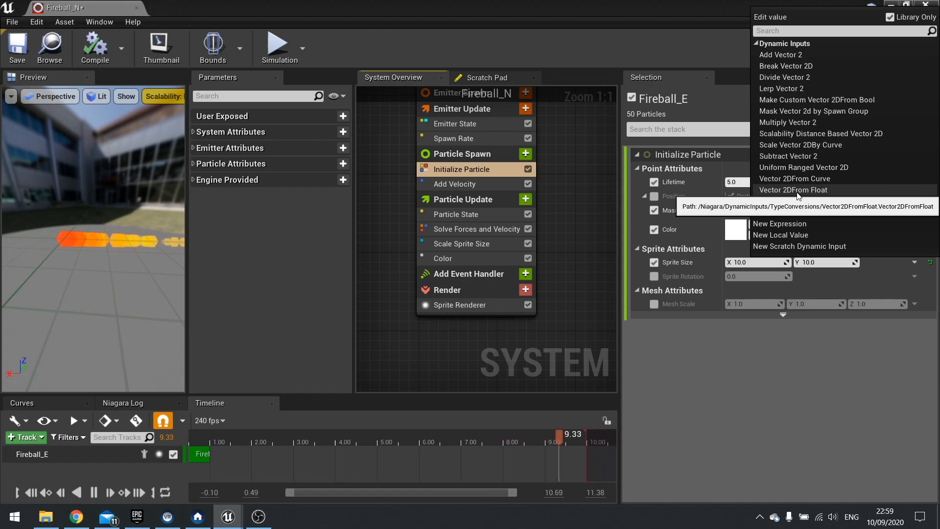
{"action": "left_click", "coordinate": [793, 190]}
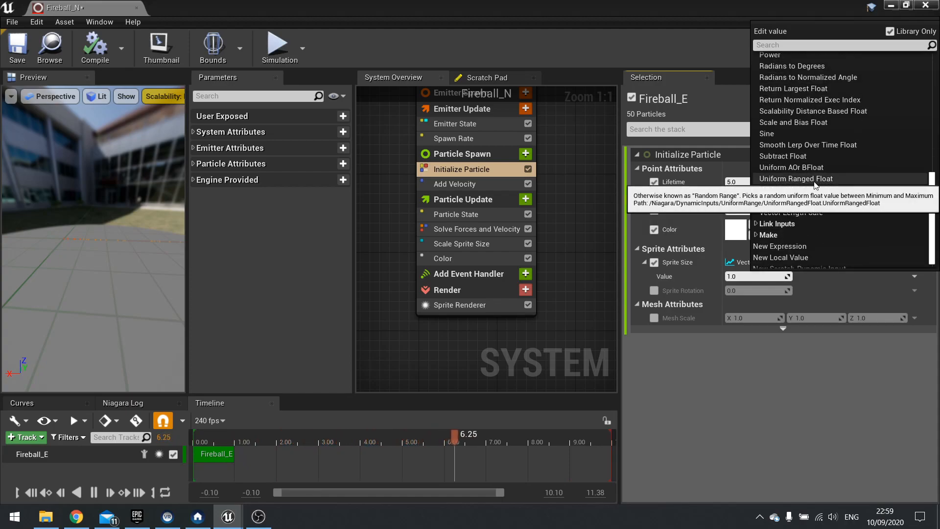
{"action": "left_click", "coordinate": [795, 178]}
{"action": "type", "text": "10"}
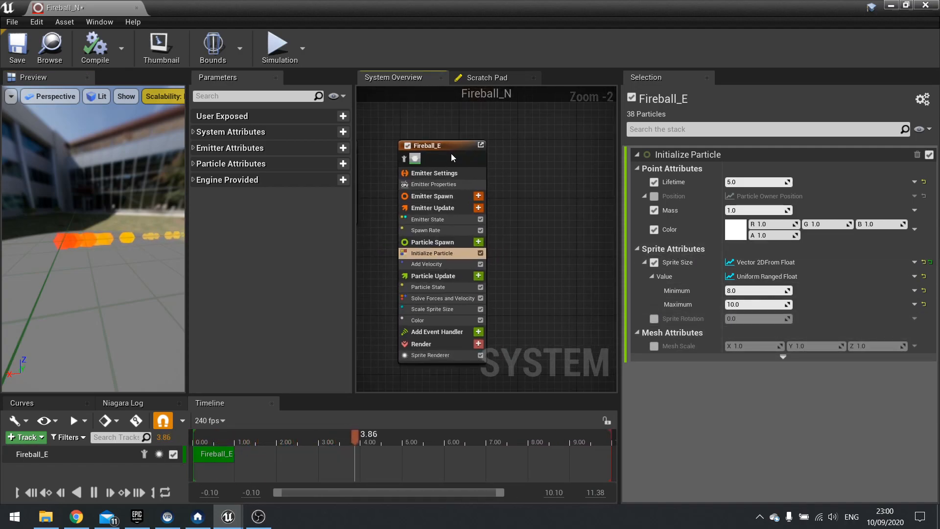
Duplicate Fireball_E and give Fireball_E001 a size range of 16–20 and lifetime 2.0.
{"action": "right_click", "coordinate": [441, 146]}
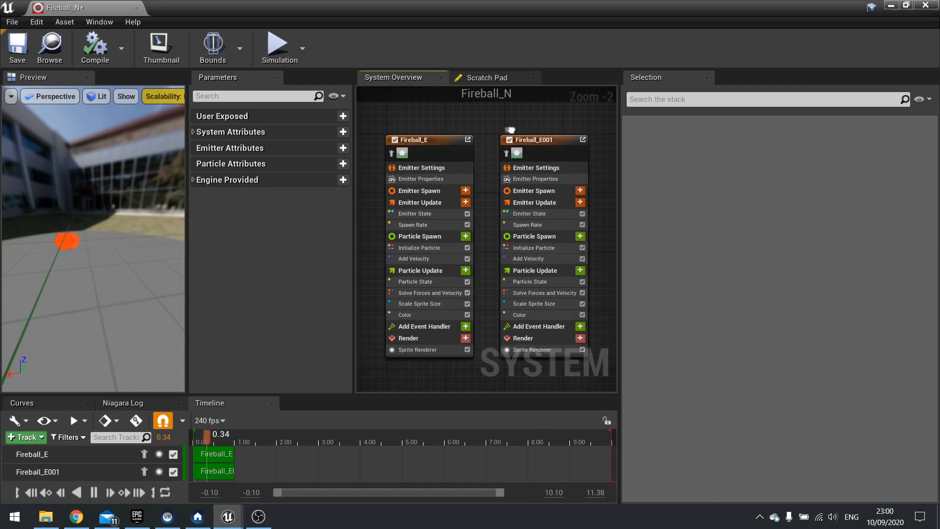
{"action": "left_click", "coordinate": [533, 139]}
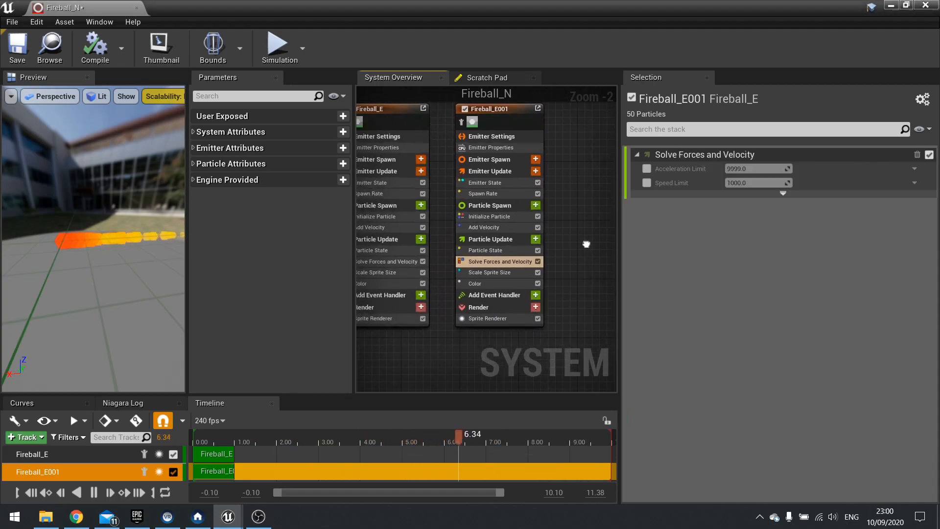
{"action": "left_click", "coordinate": [490, 215]}
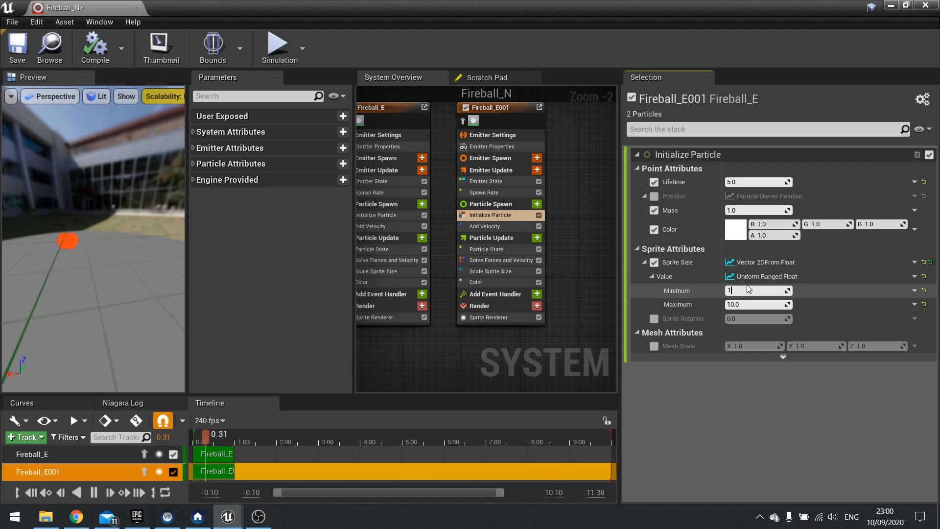
{"action": "type", "text": "16.0"}
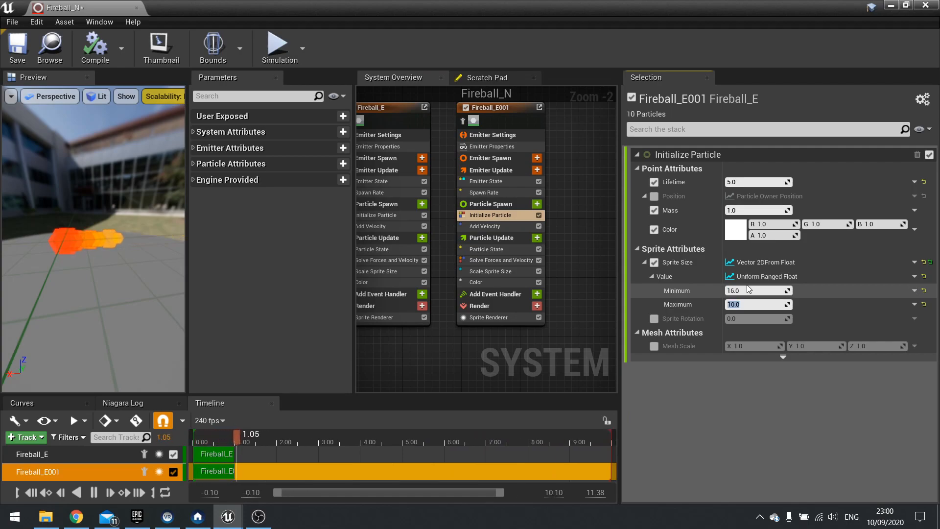
{"action": "type", "text": "20.0"}
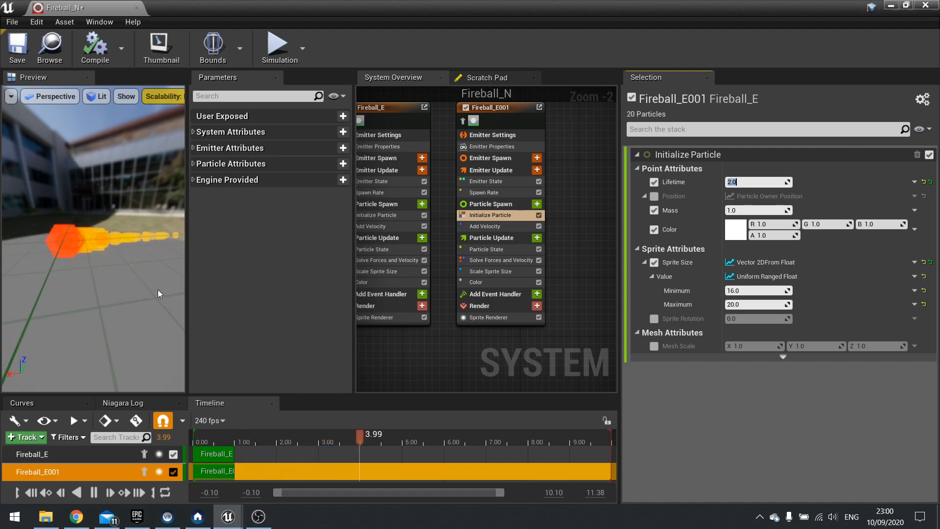
{"action": "left_click", "coordinate": [443, 448]}
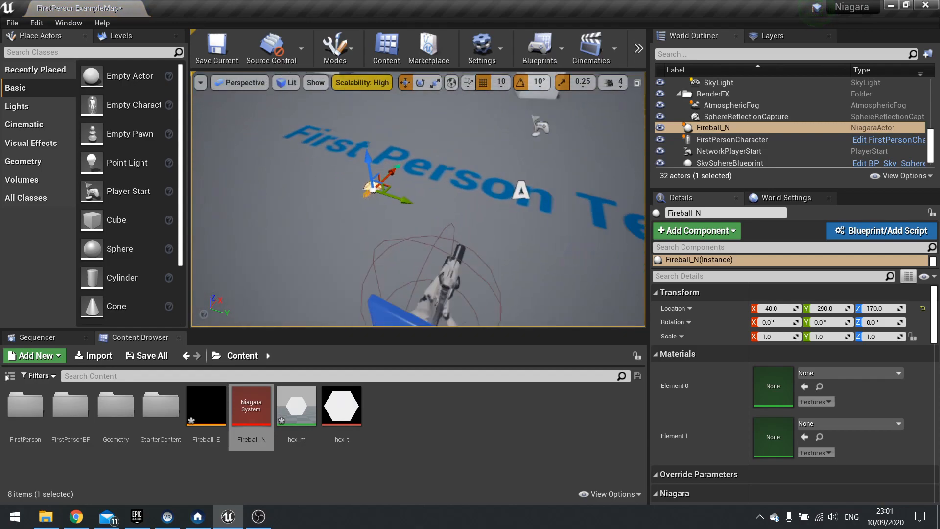
Drop Fireball_N into the level at Location Z 280 with Scale 3.5.
{"action": "left_click_drag", "start_coordinate": [393, 174], "coordinate": [335, 144]}
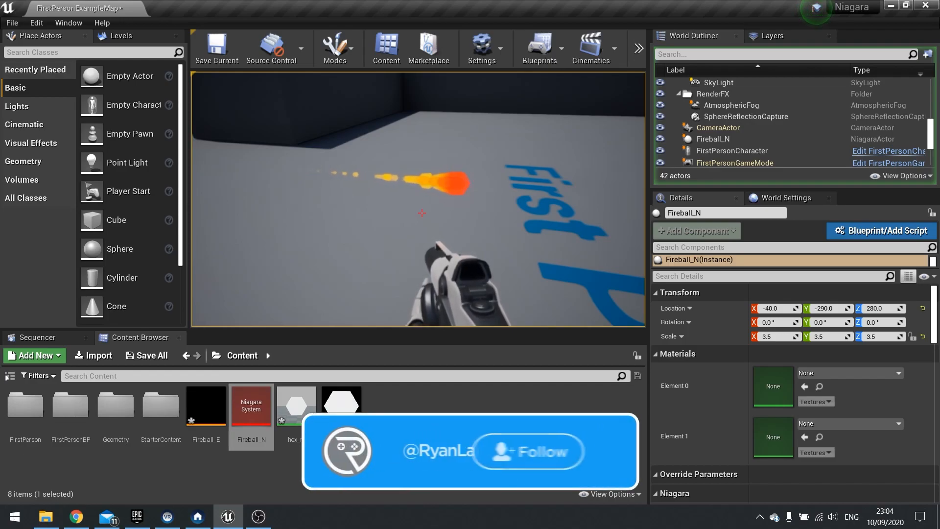
{"action": "left_click", "coordinate": [530, 451]}
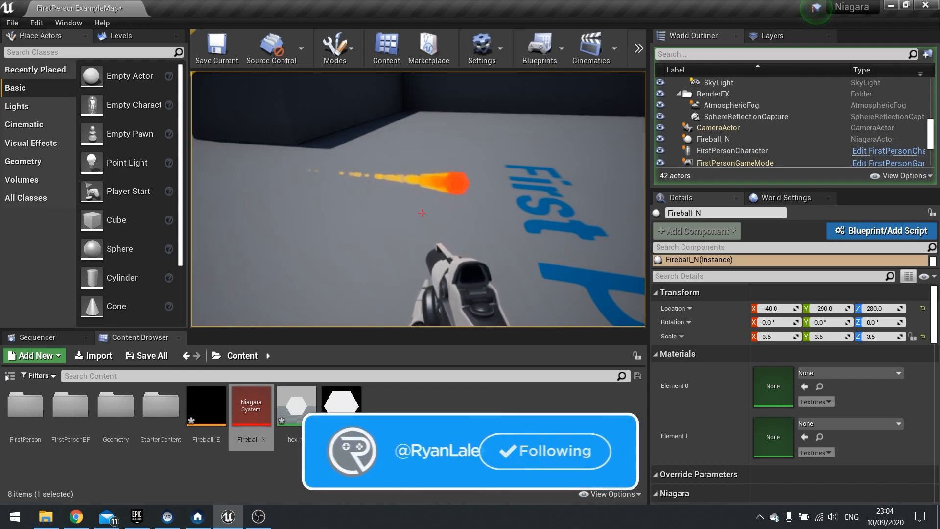